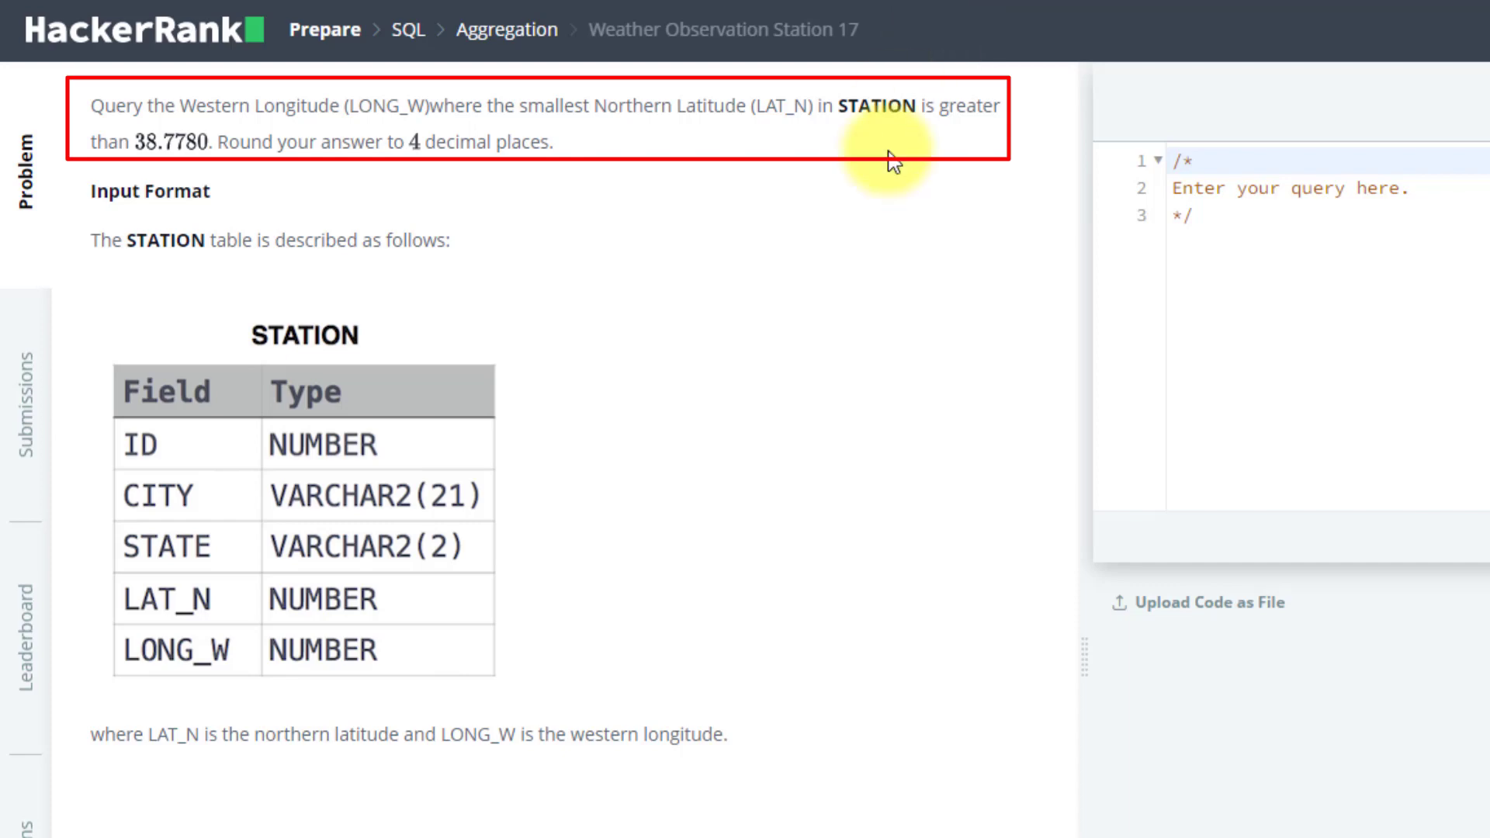
pyautogui.moveTo(757, 163)
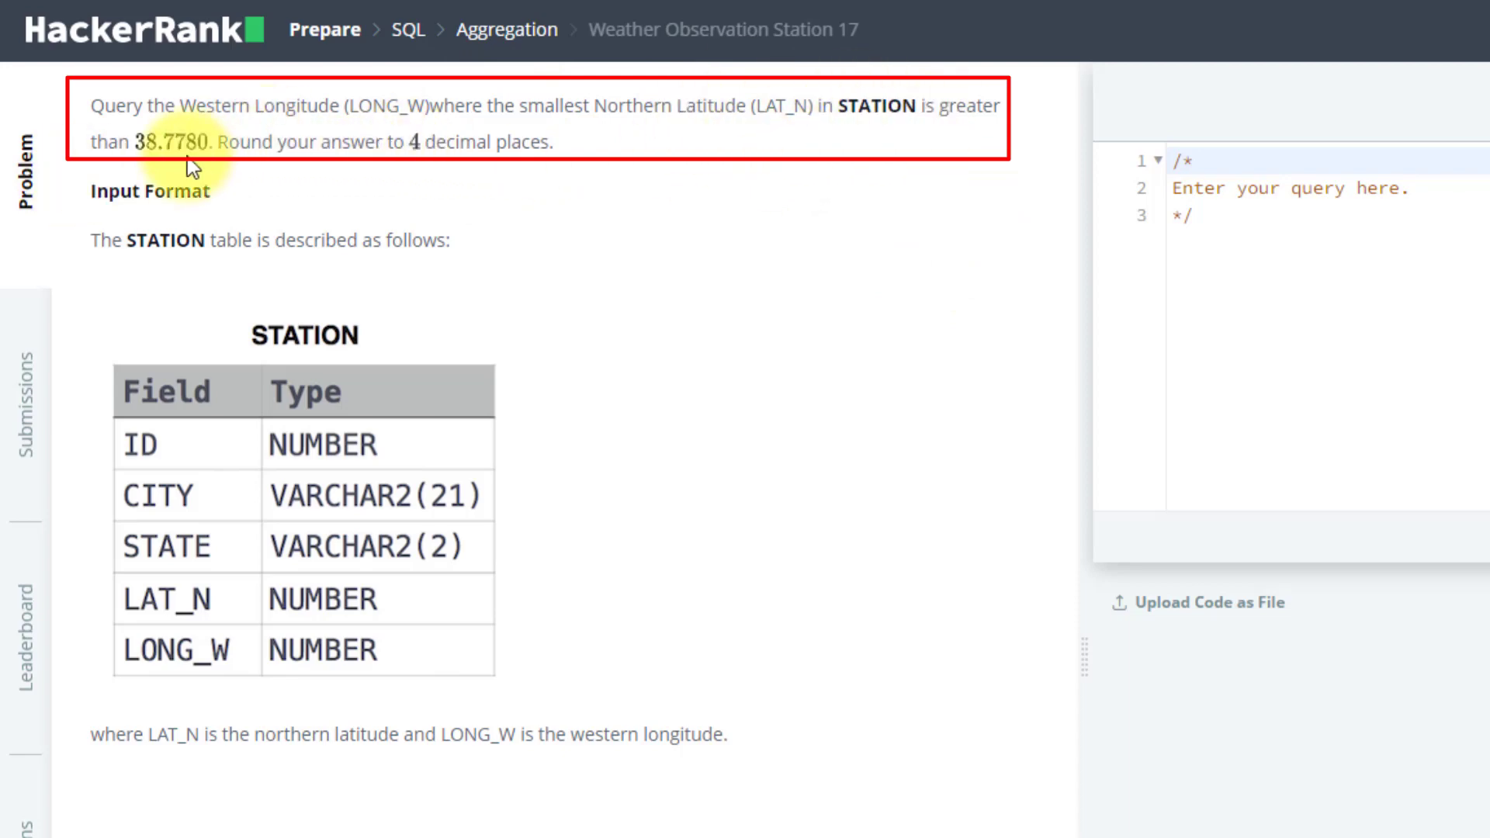
pyautogui.moveTo(631, 136)
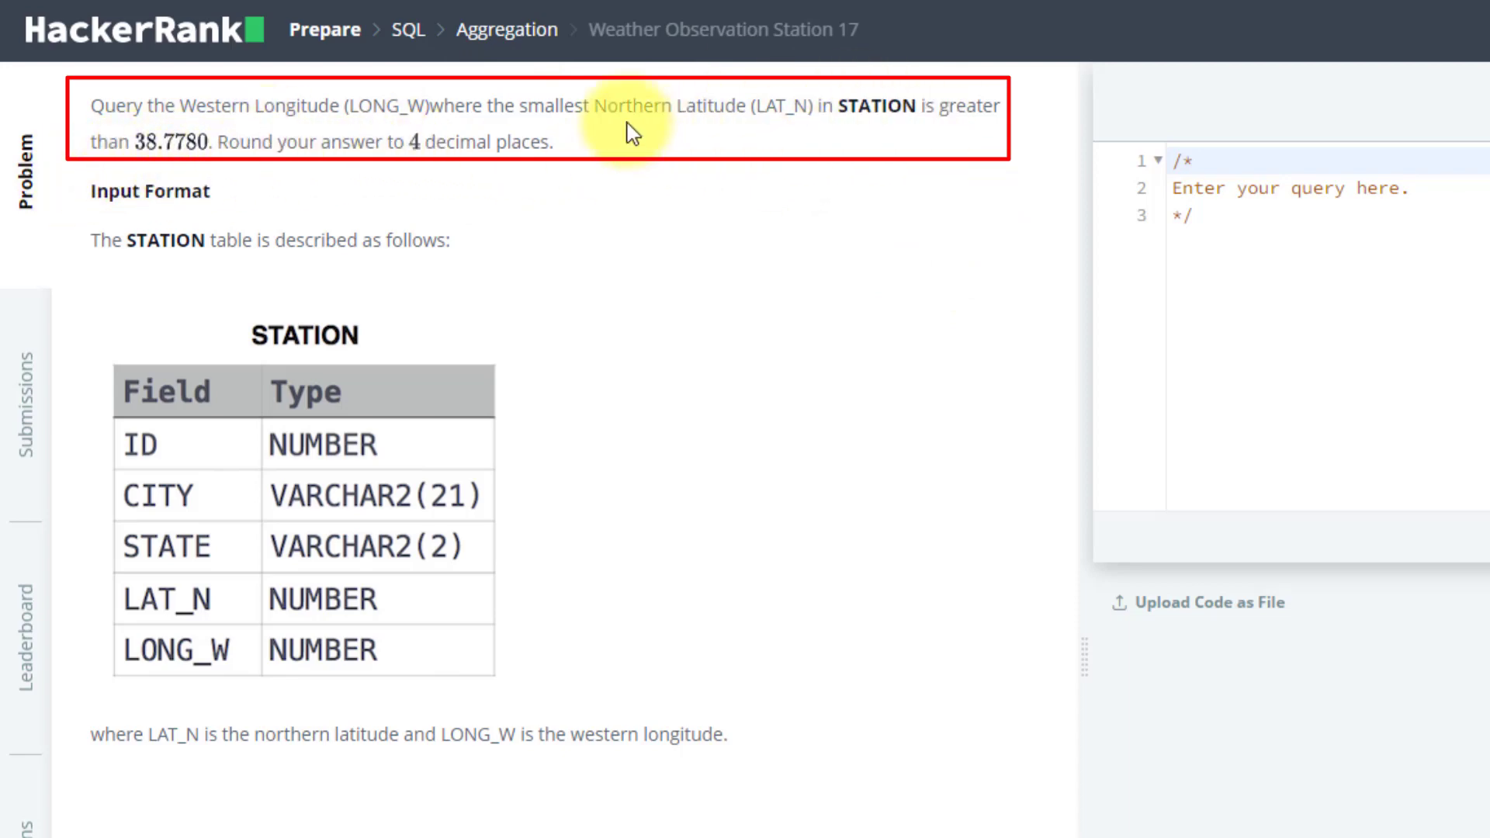
pyautogui.moveTo(882, 142)
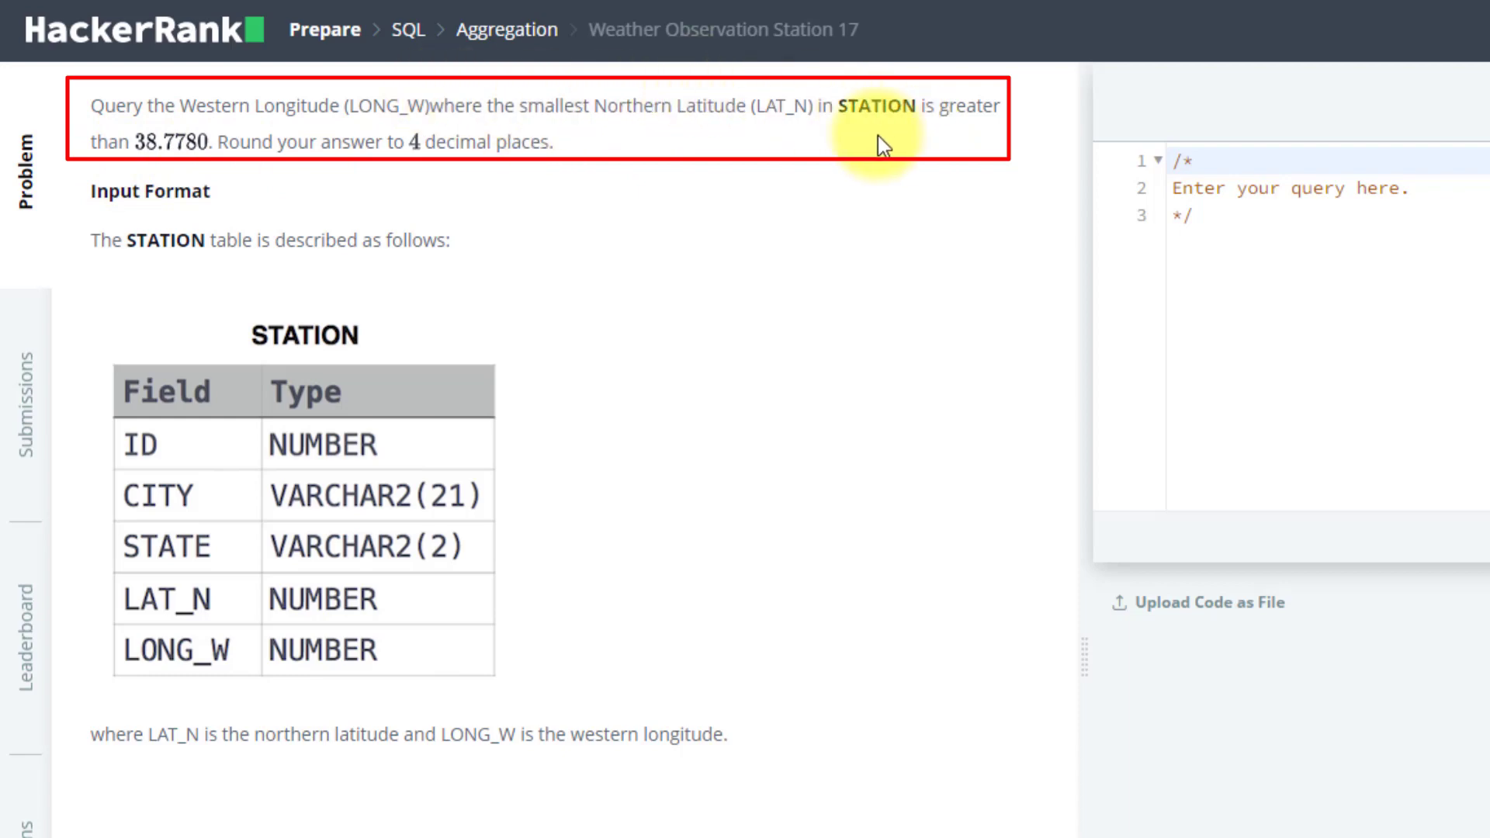
pyautogui.moveTo(644, 54)
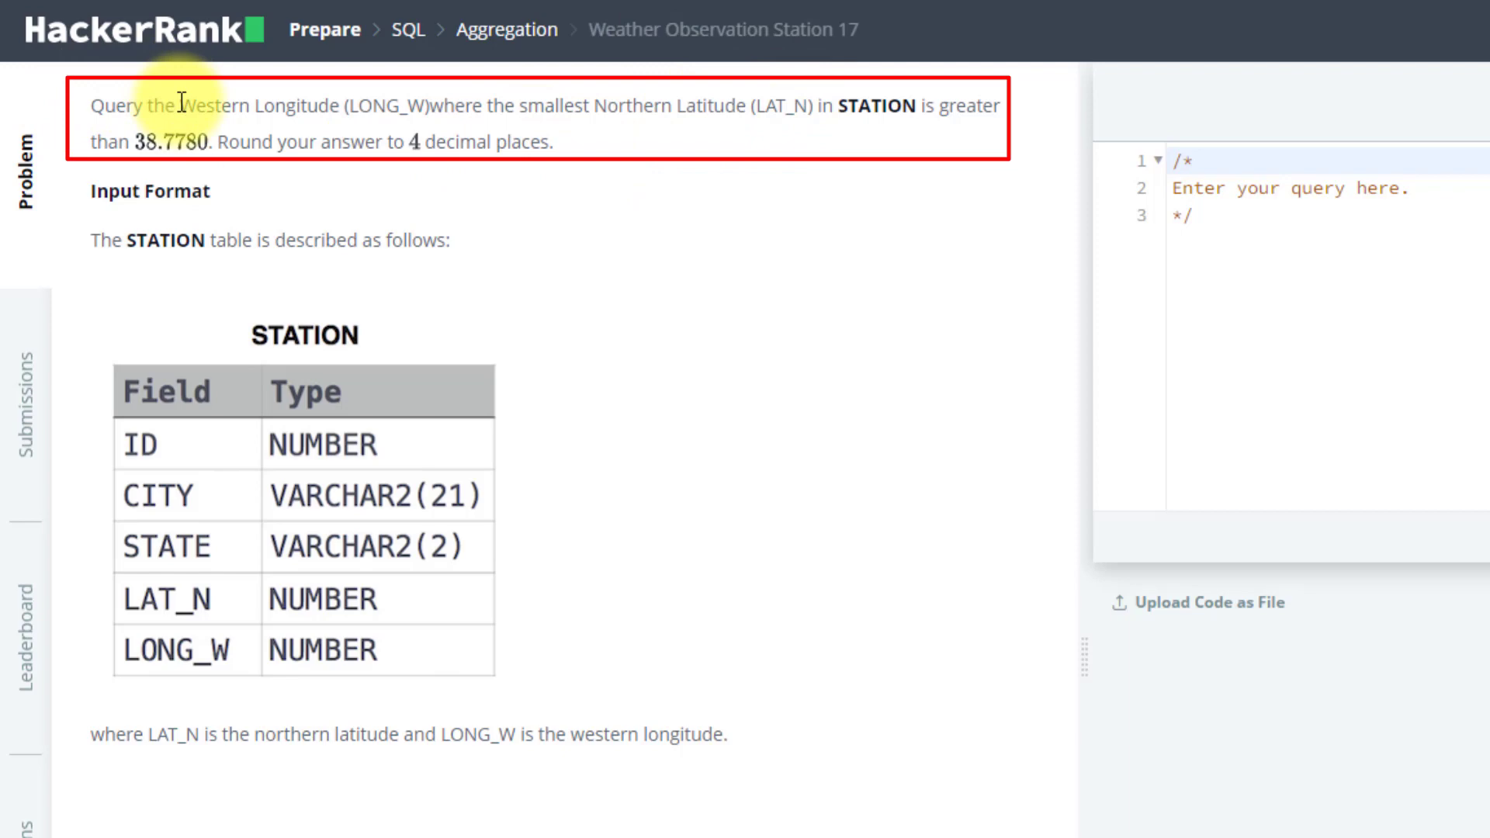
# Step: Select and delete the placeholder comment, leaving the MySQL editor empty
pyautogui.moveTo(180, 104); pyautogui.dragTo(417, 143)
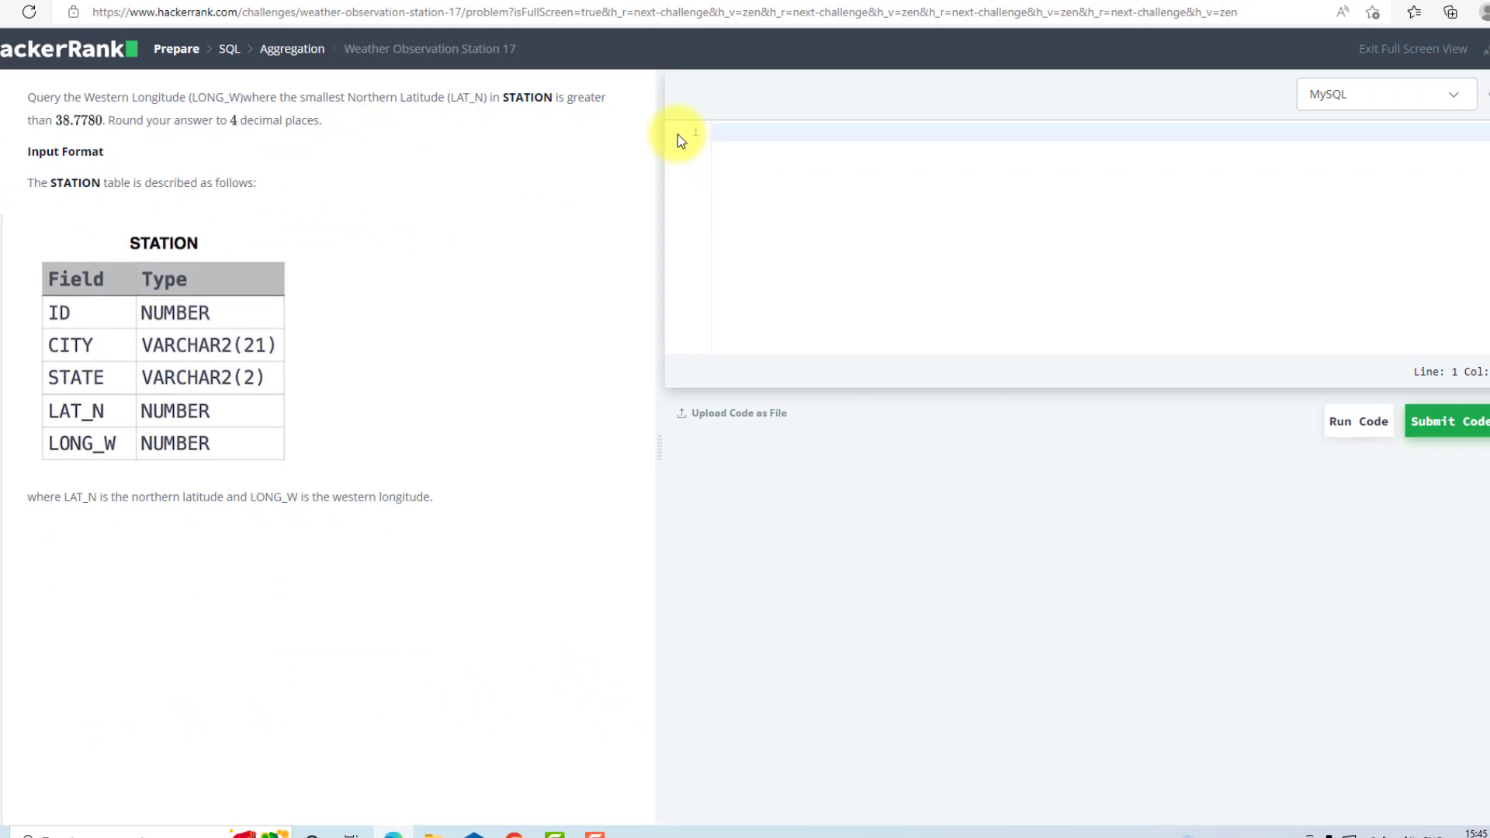
# Step: Write the outer query: select round(long_w,4) from station where lat_n = (...)
pyautogui.write('selec')
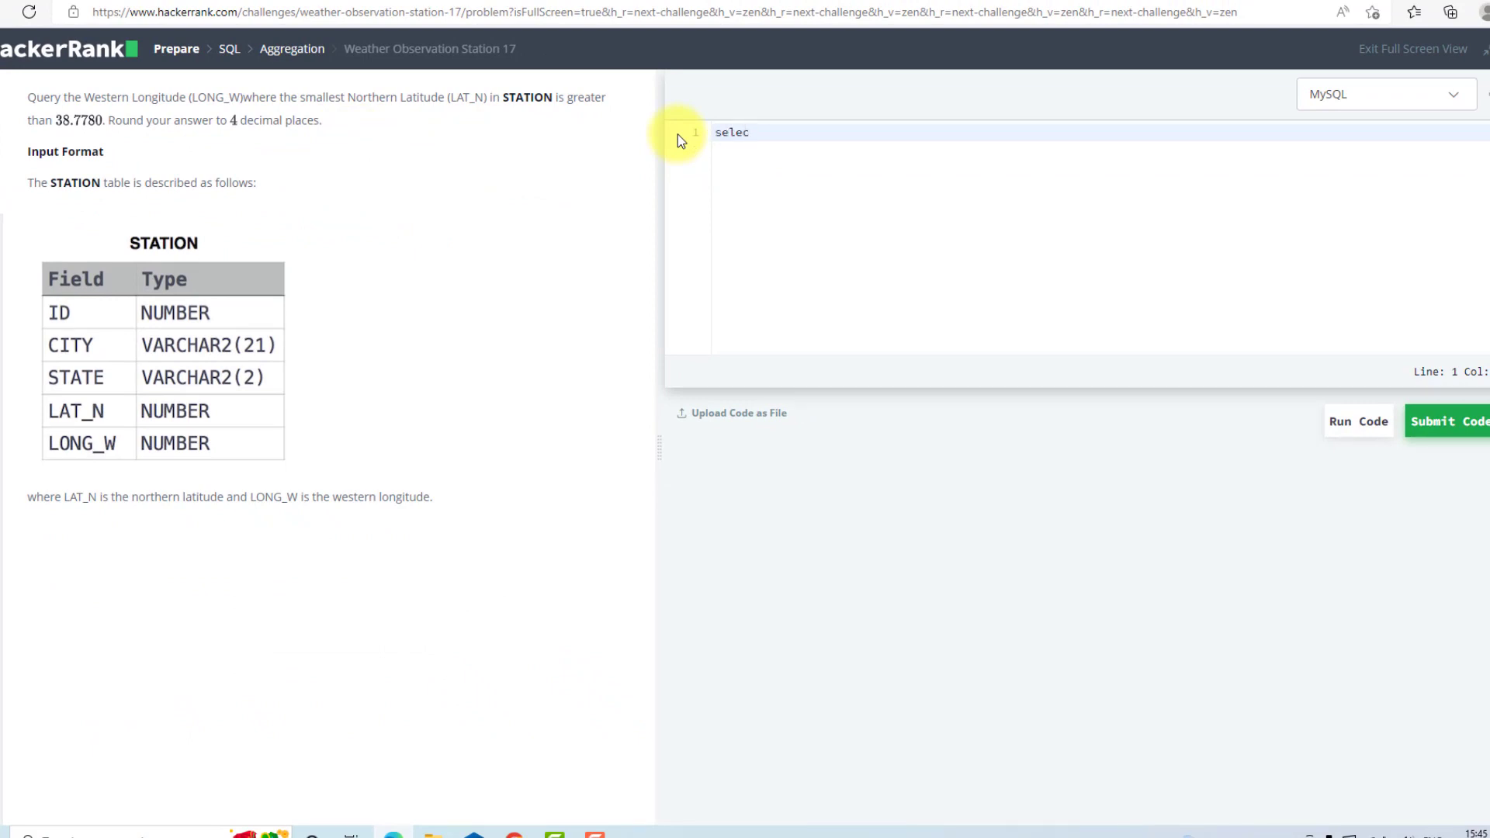
pyautogui.write('t r')
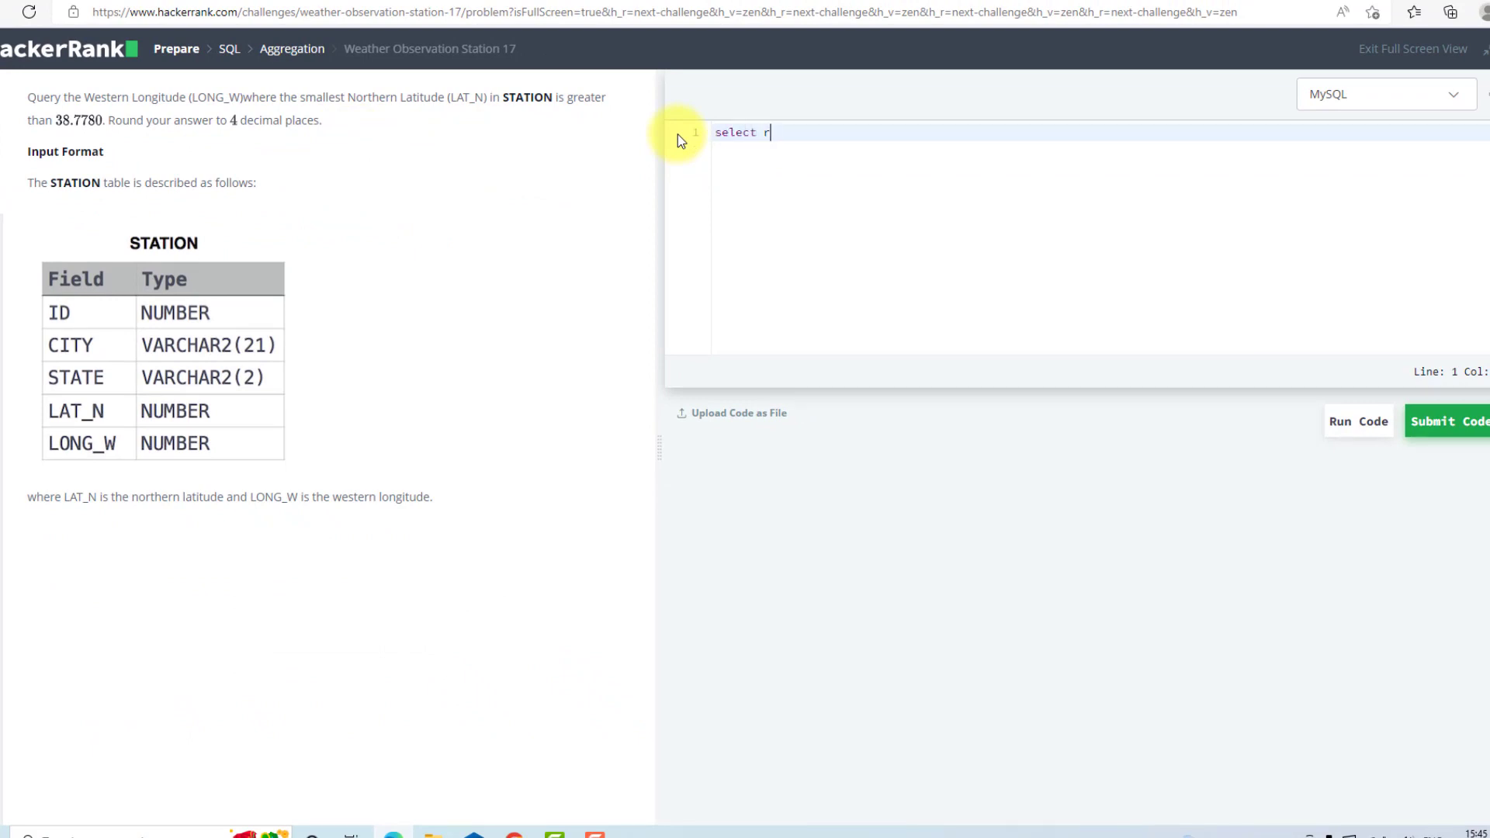
pyautogui.write('ound(')
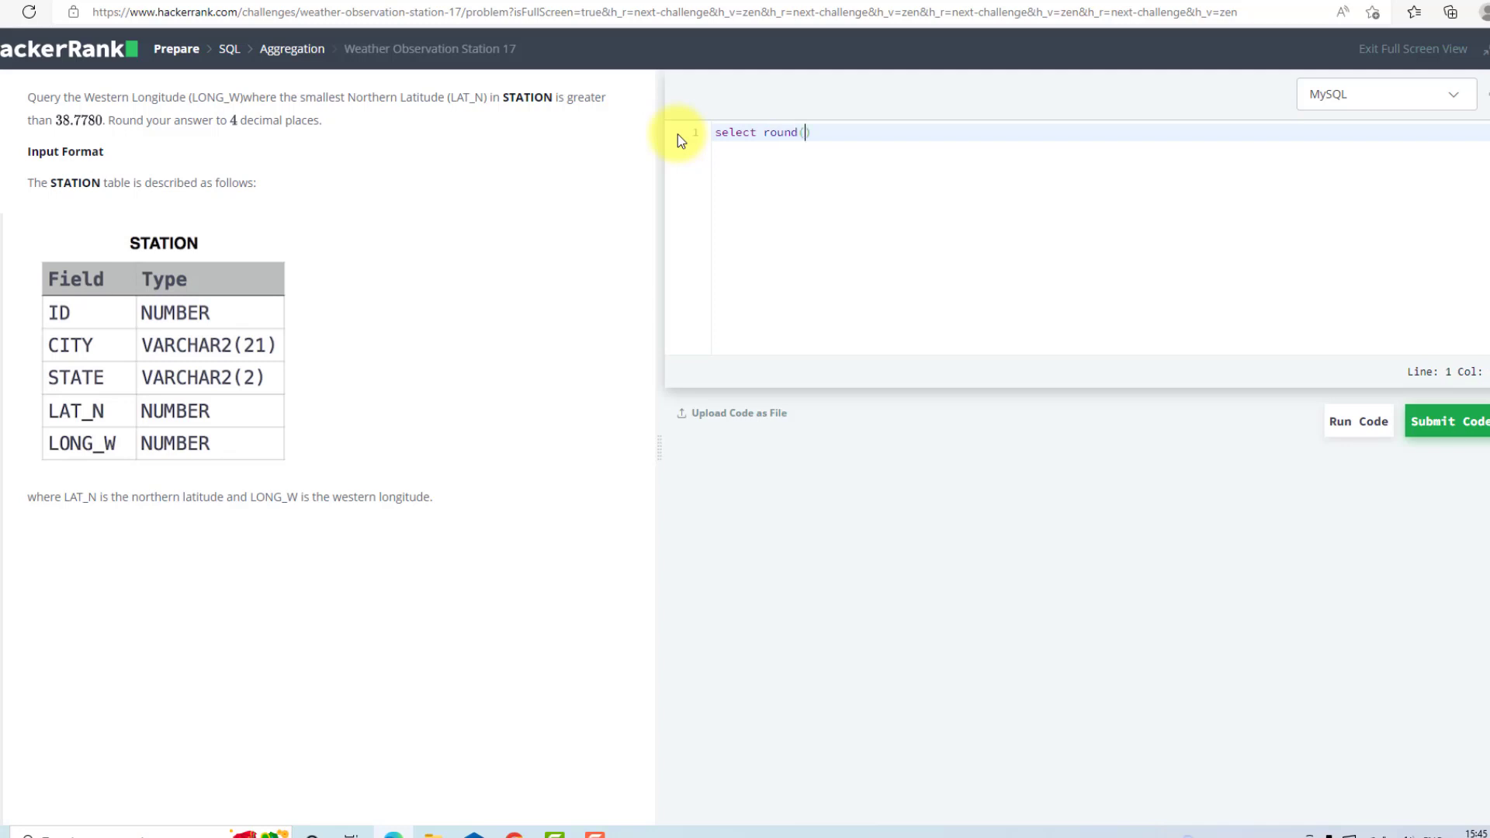
pyautogui.write('l')
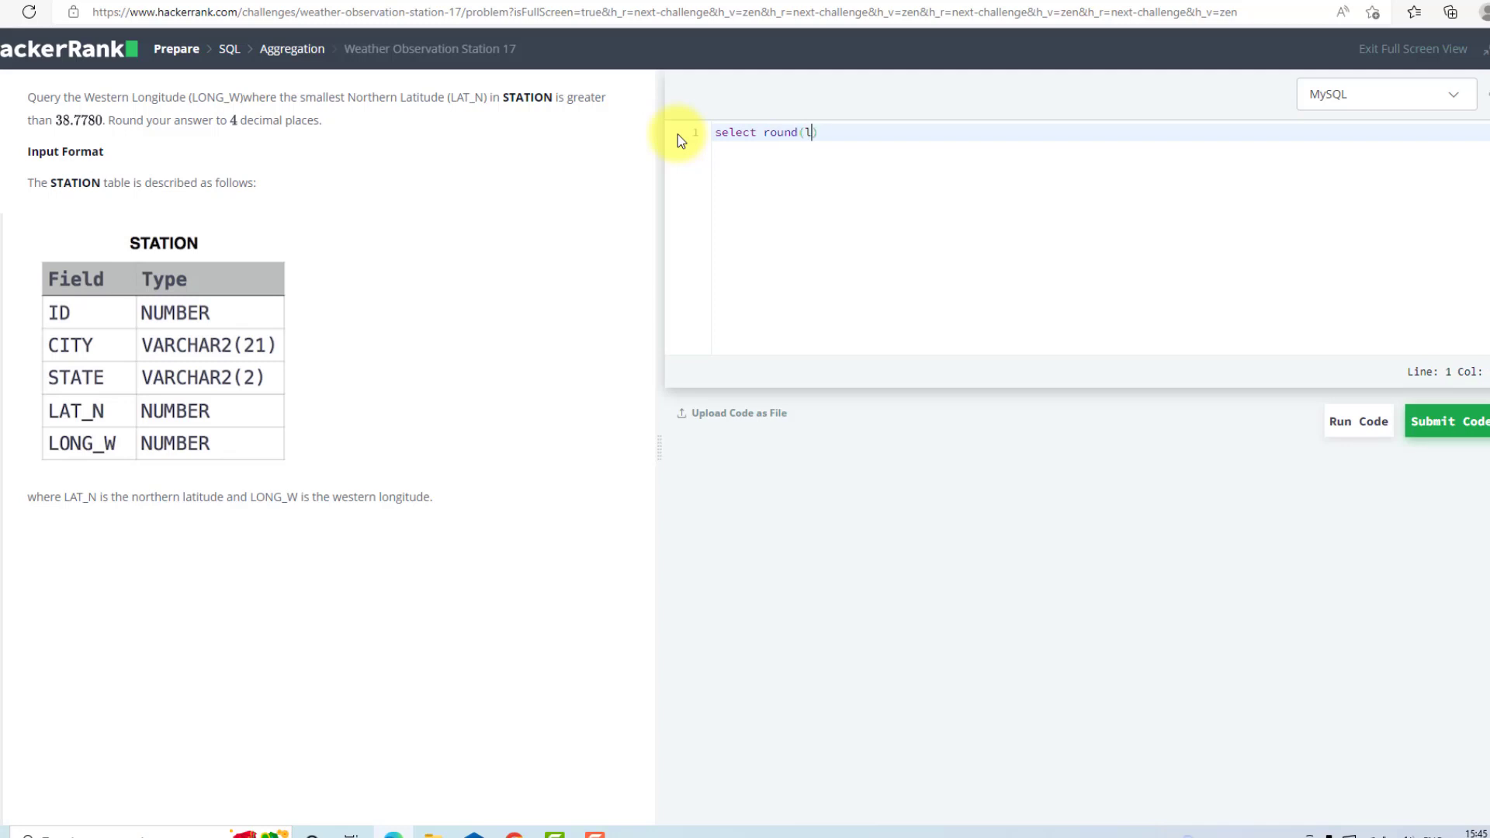
pyautogui.write('onf')
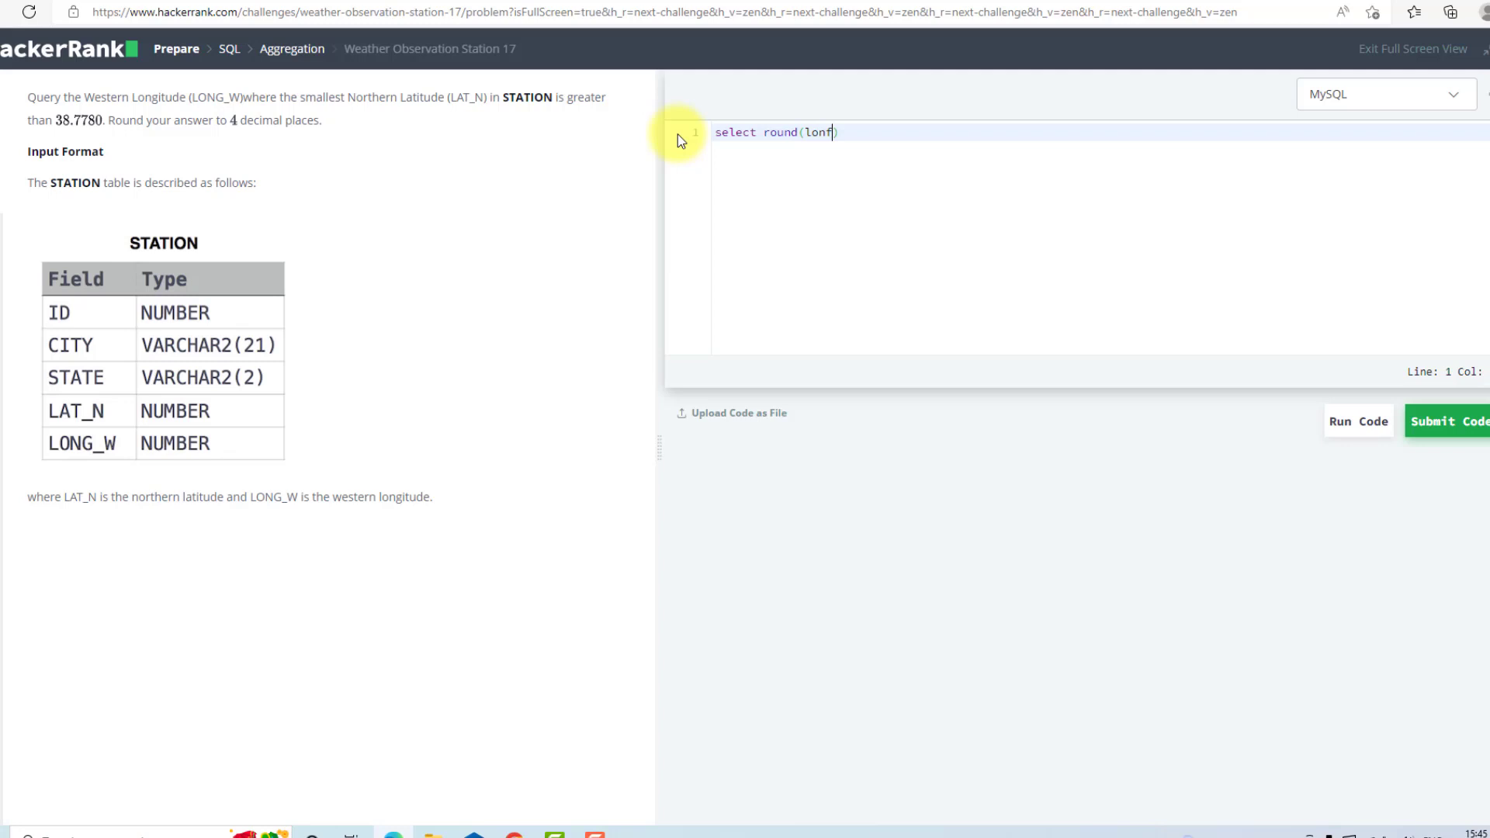
pyautogui.write('long_w')
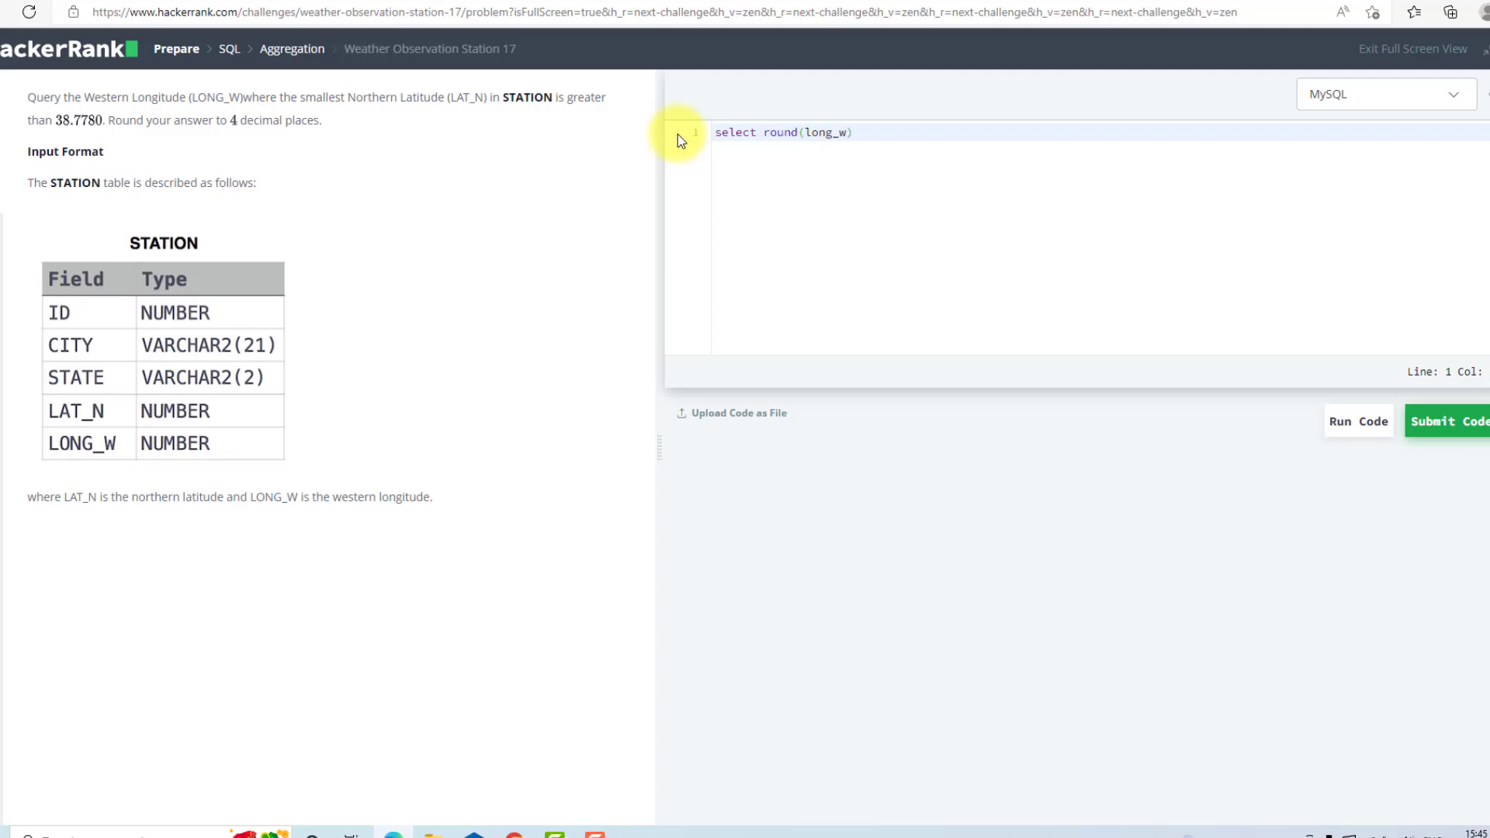
pyautogui.write(',4')
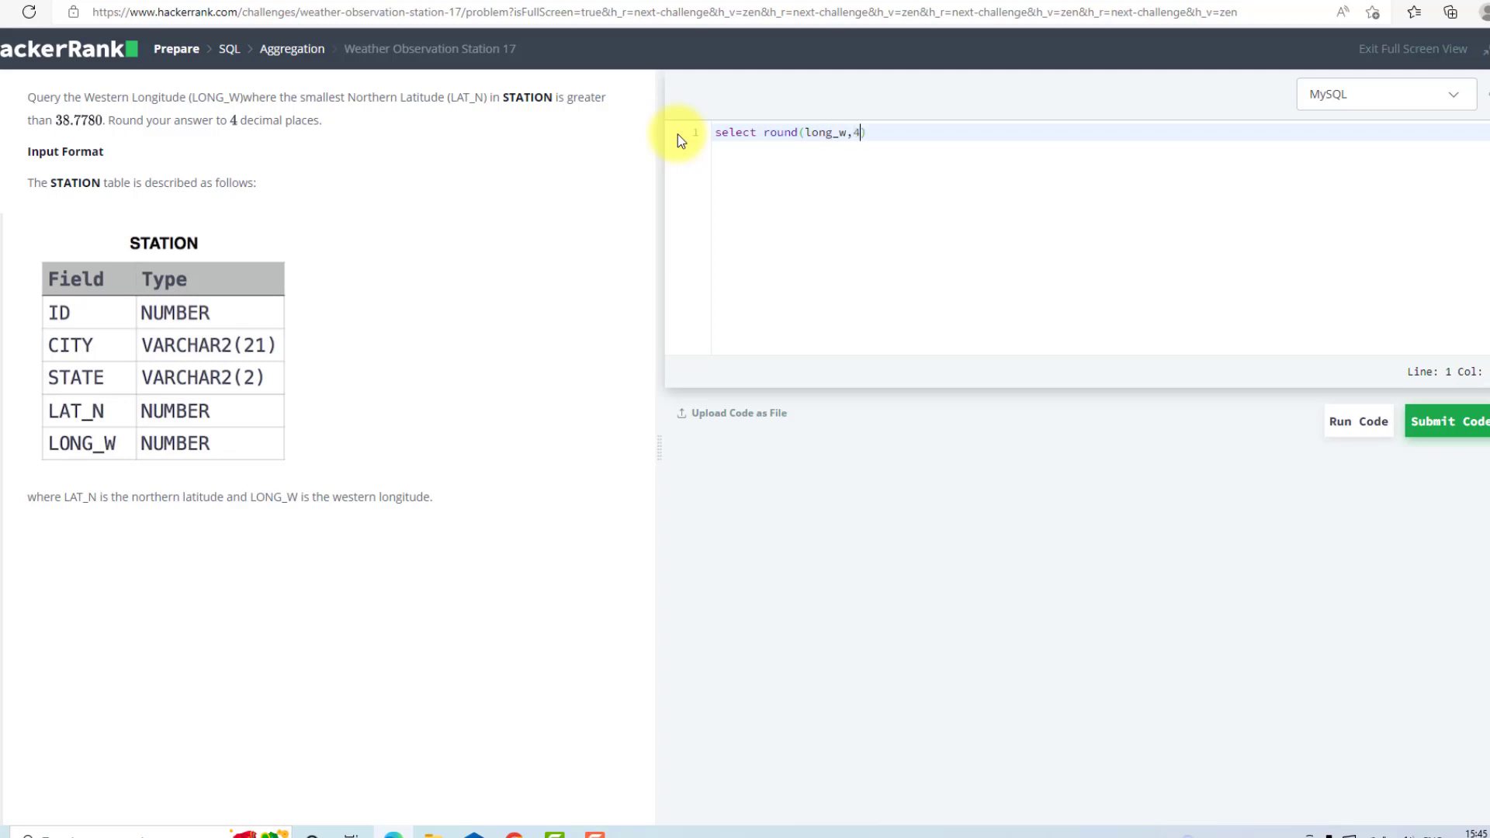
pyautogui.write('fr')
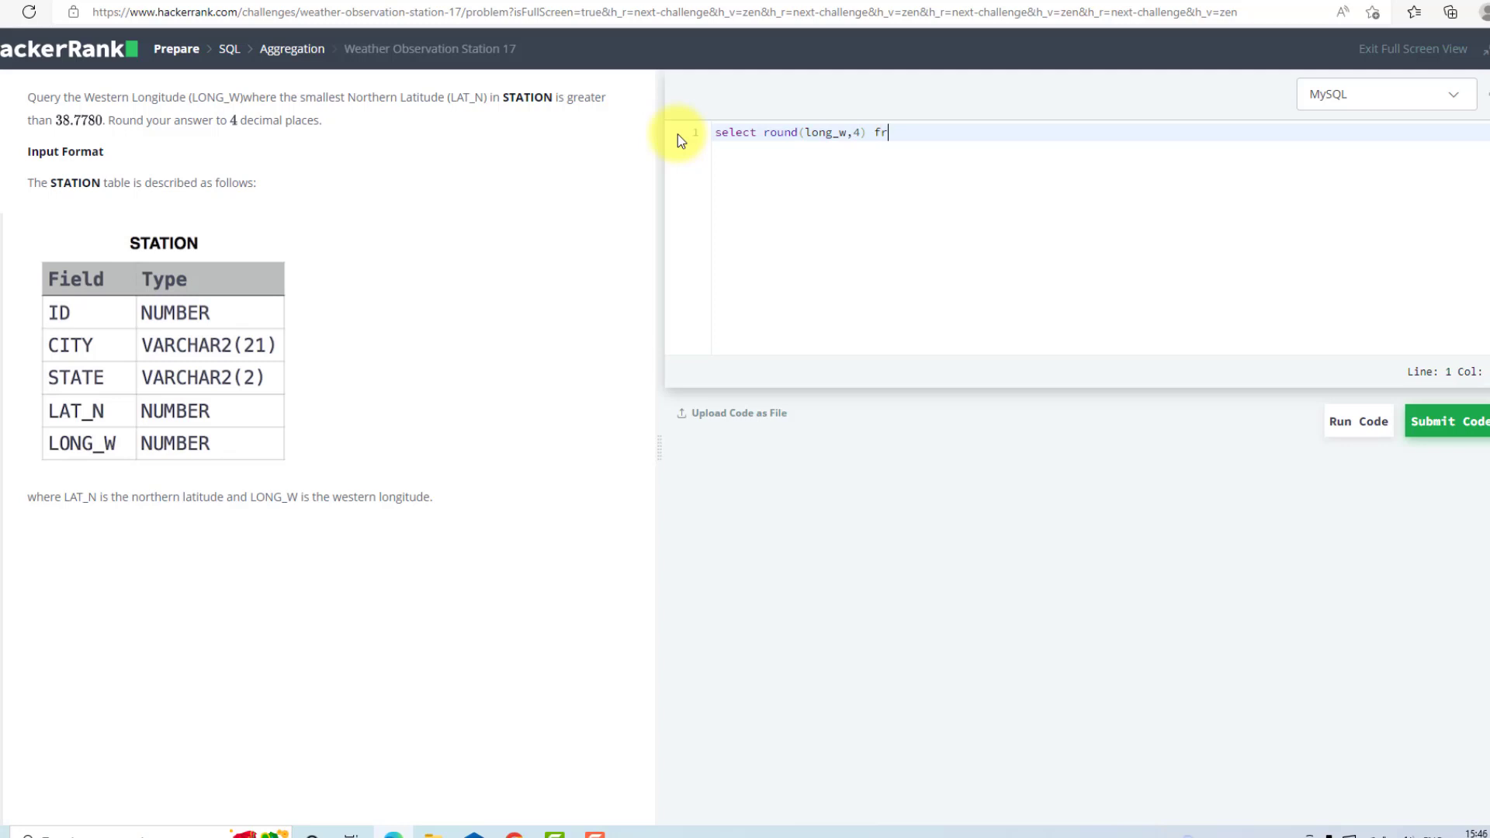
pyautogui.write('om')
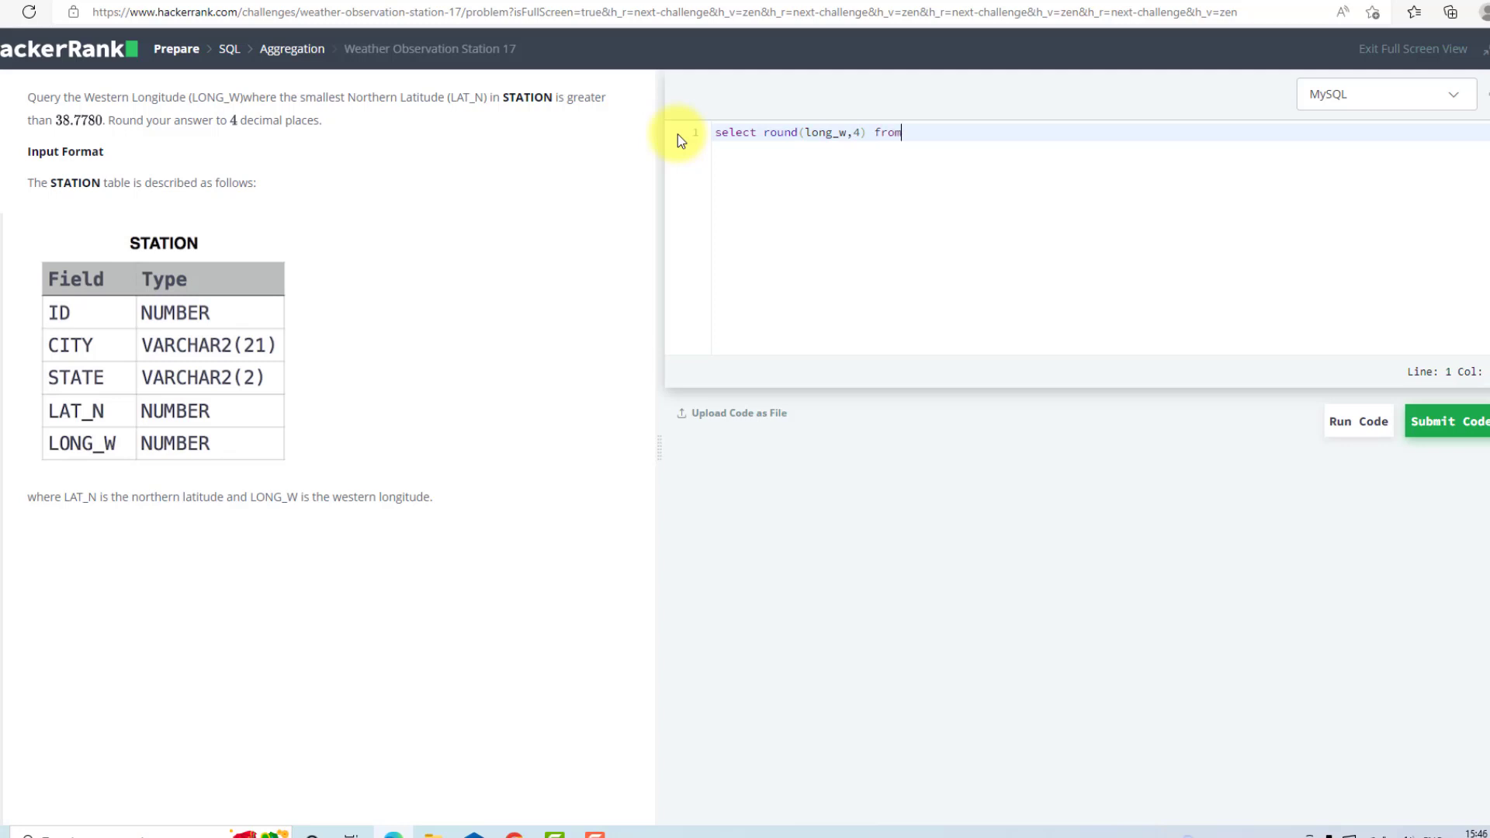
pyautogui.write('station')
pyautogui.write('where')
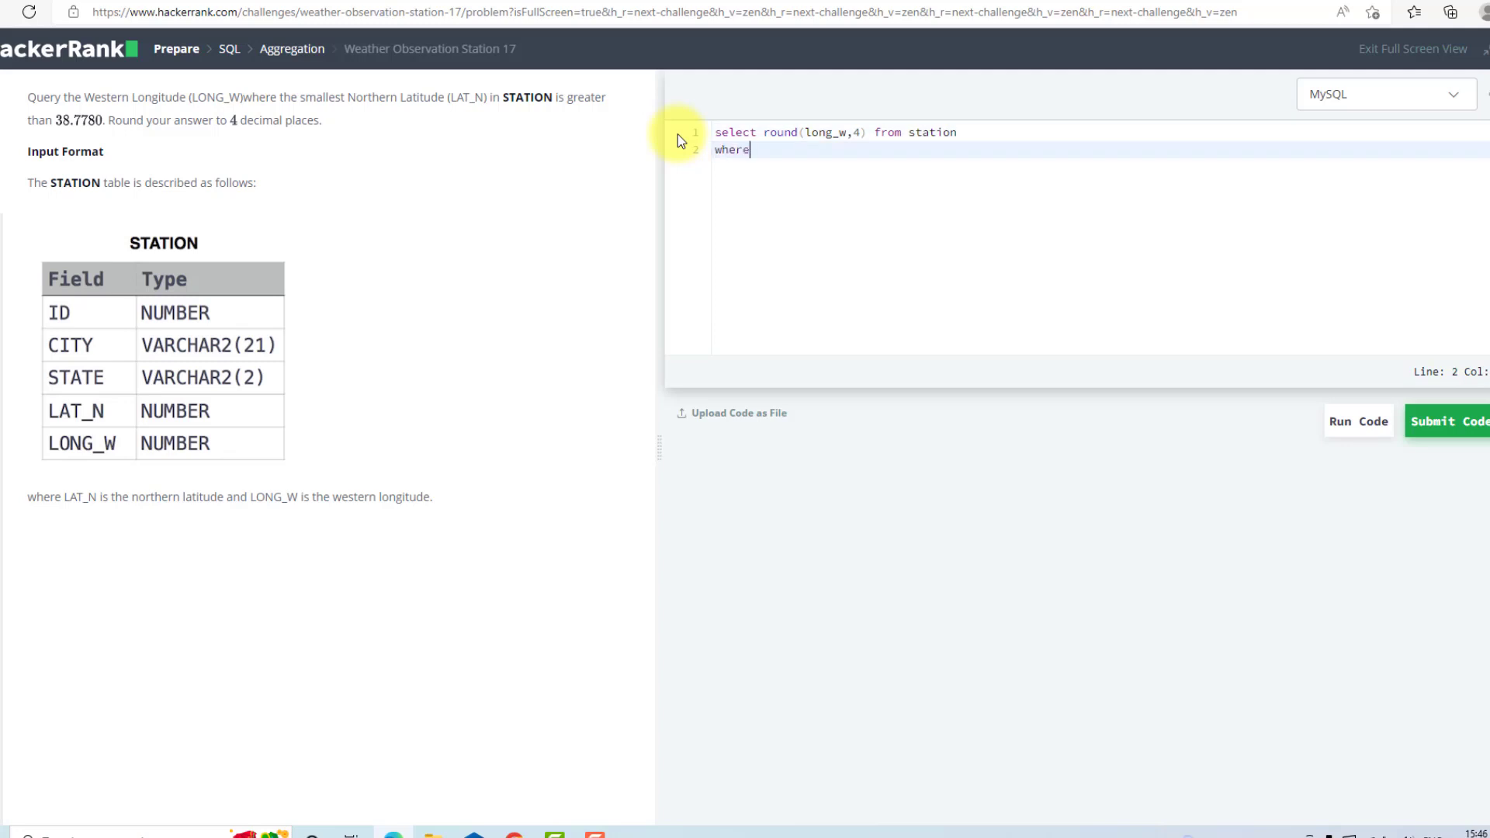
pyautogui.write('la')
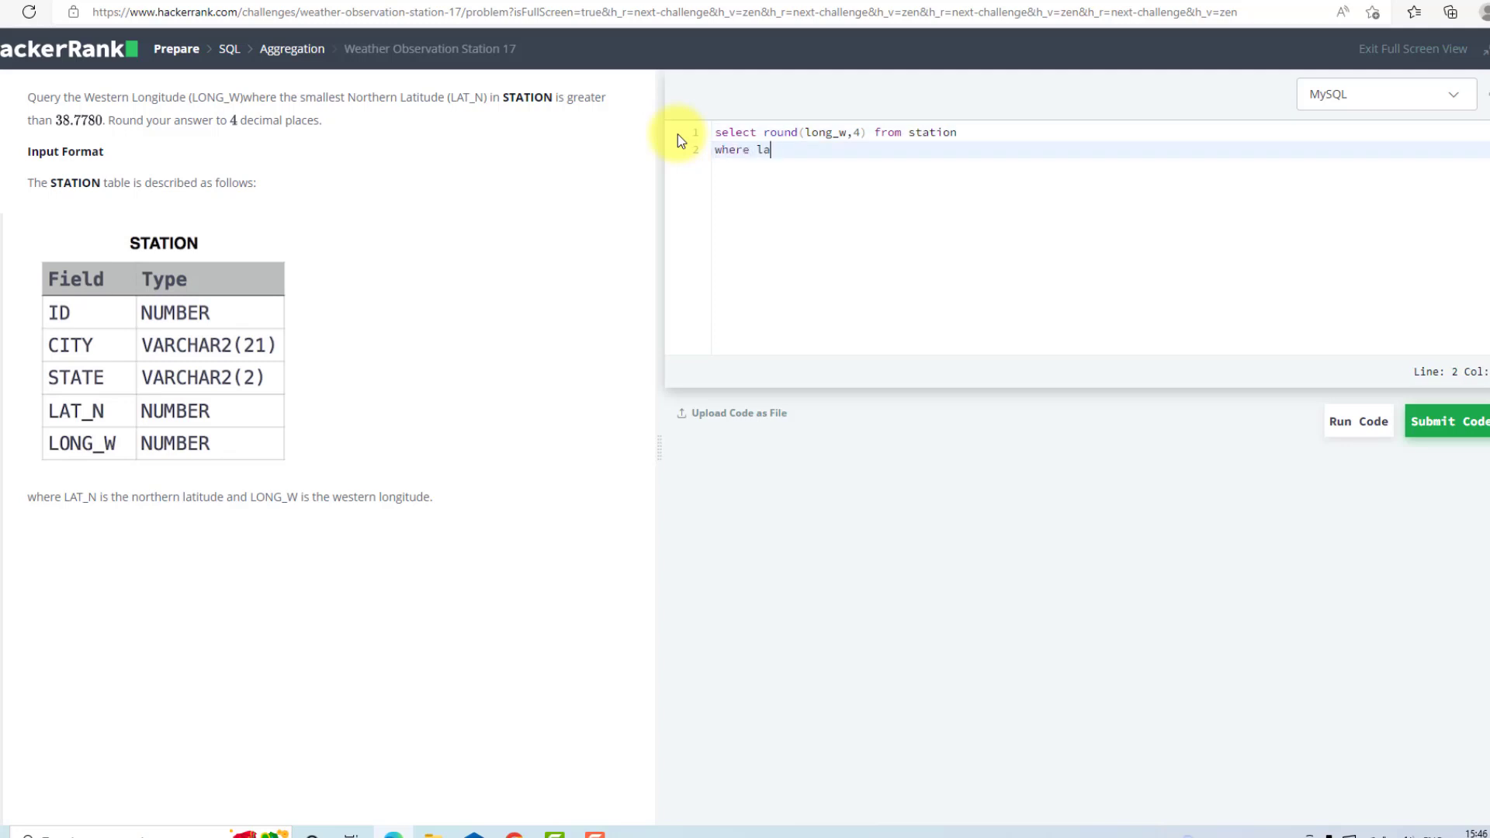
pyautogui.write('t_n')
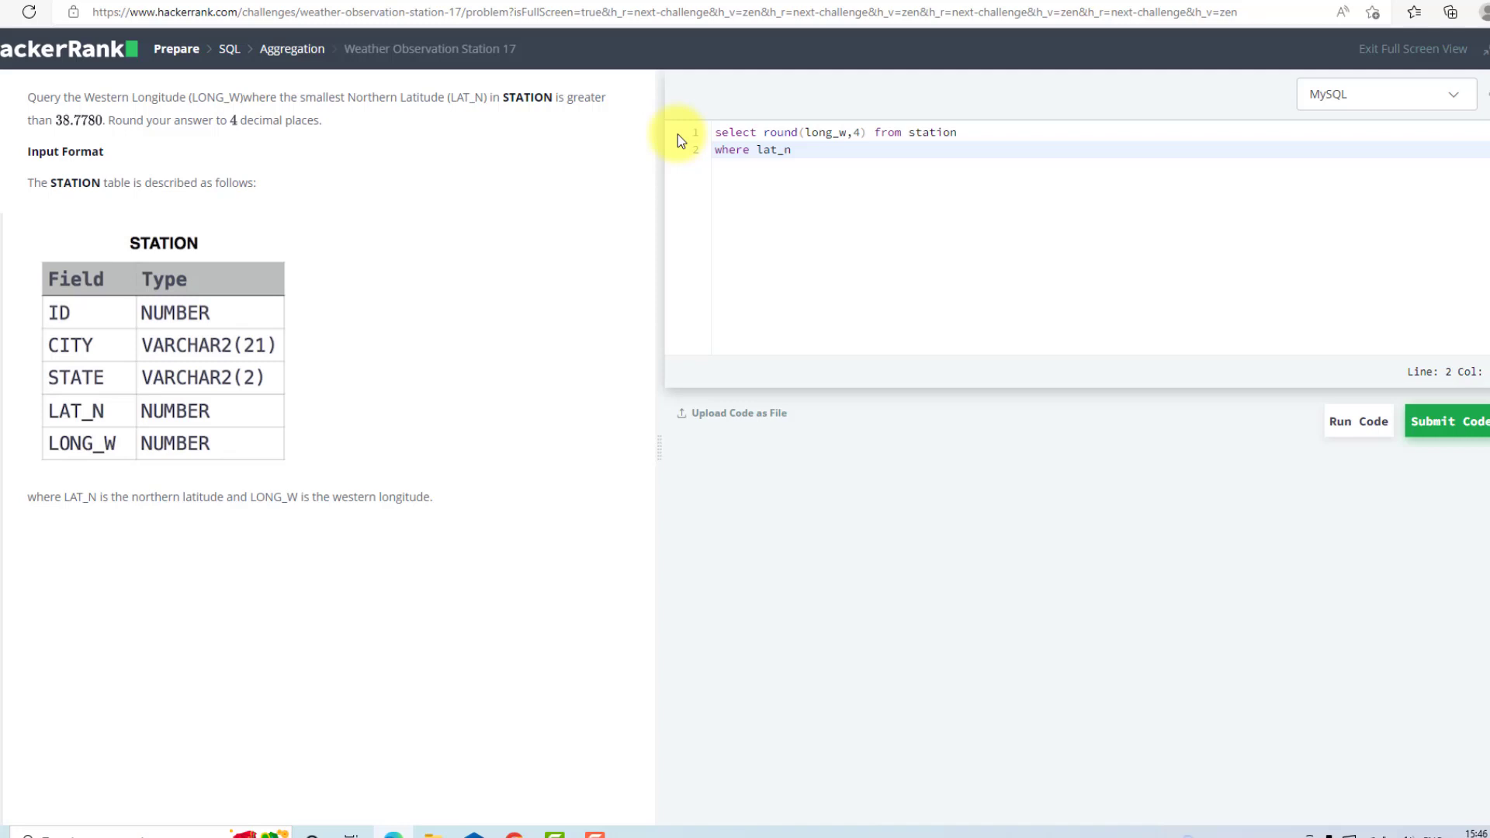
pyautogui.write('=()')
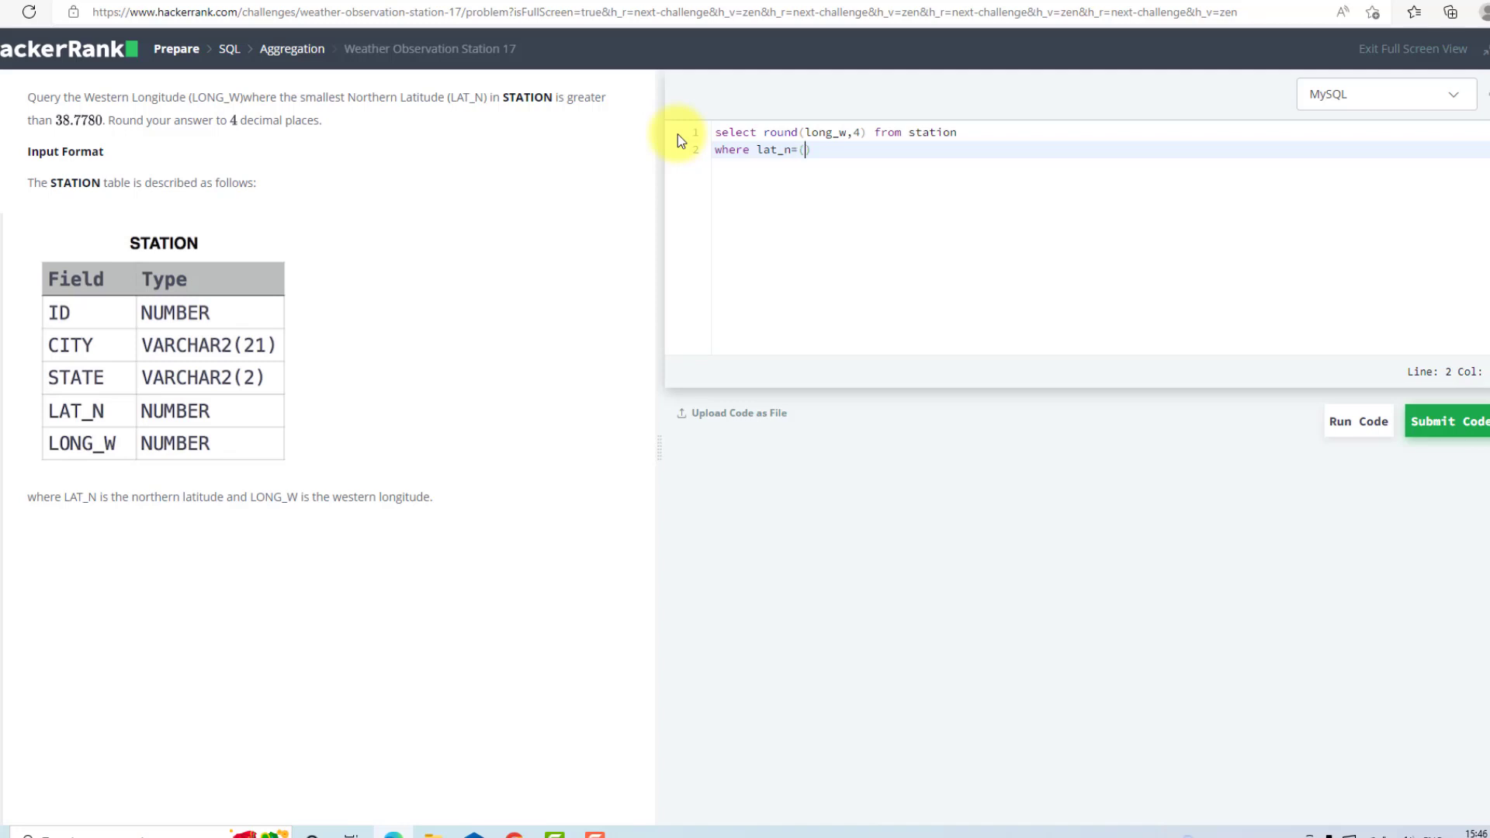
# Step: Fill the subquery select min(lat_n) from station where lat_n>38.7780 and close with );
pyautogui.write('select')
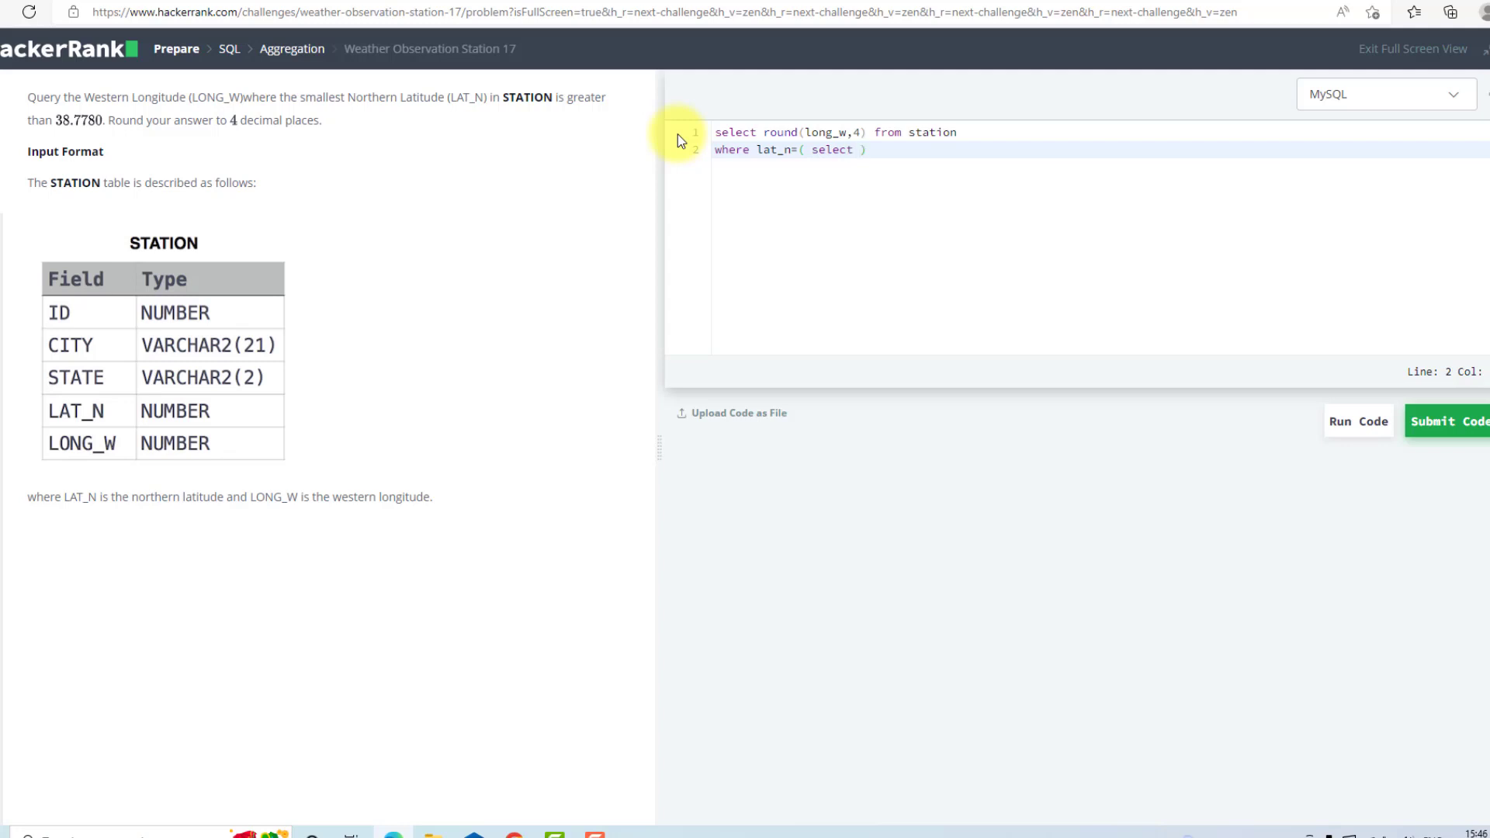
pyautogui.write('min(la')
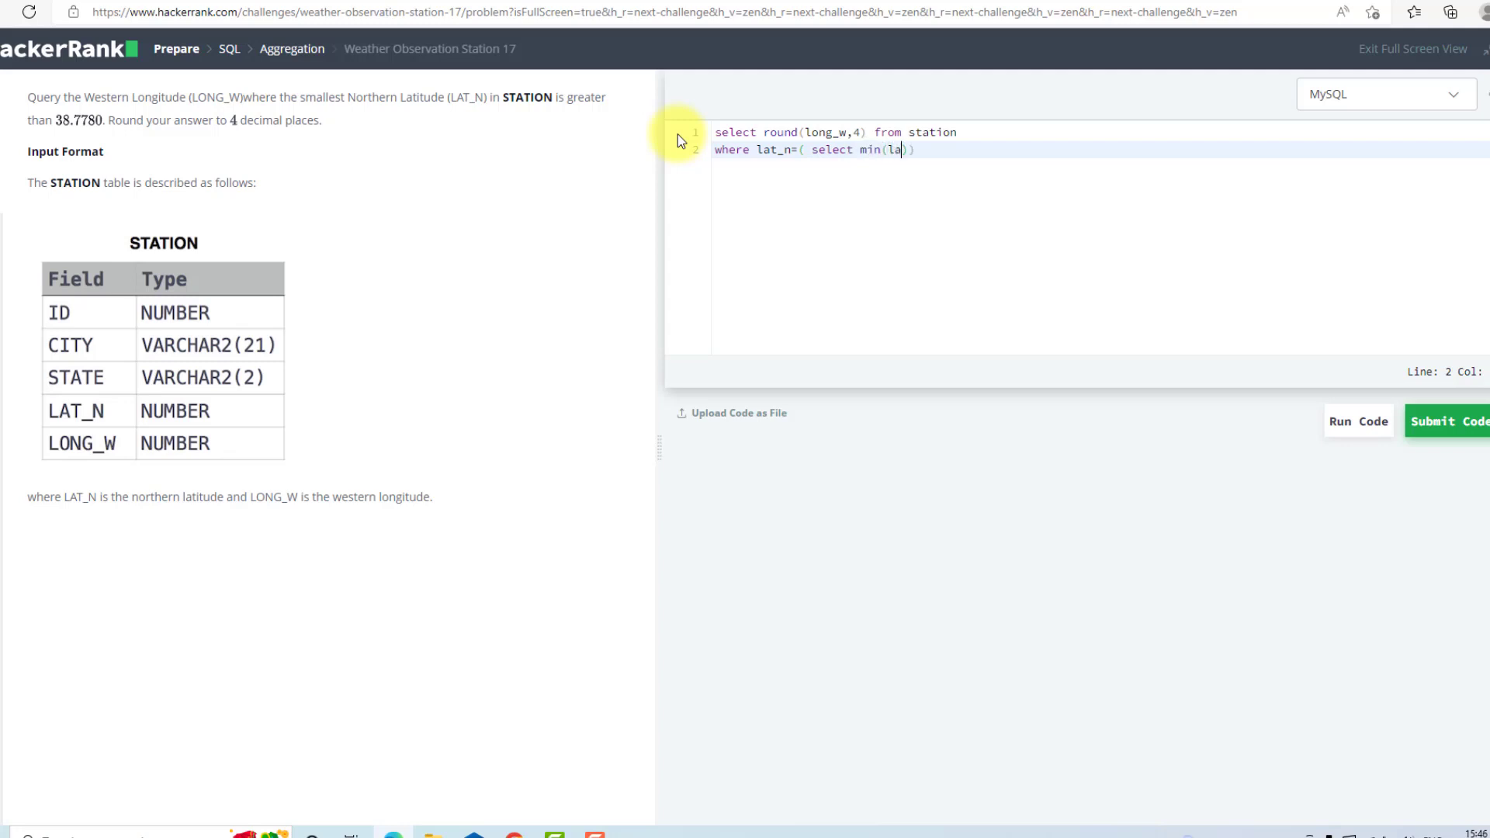
pyautogui.write('t_n')
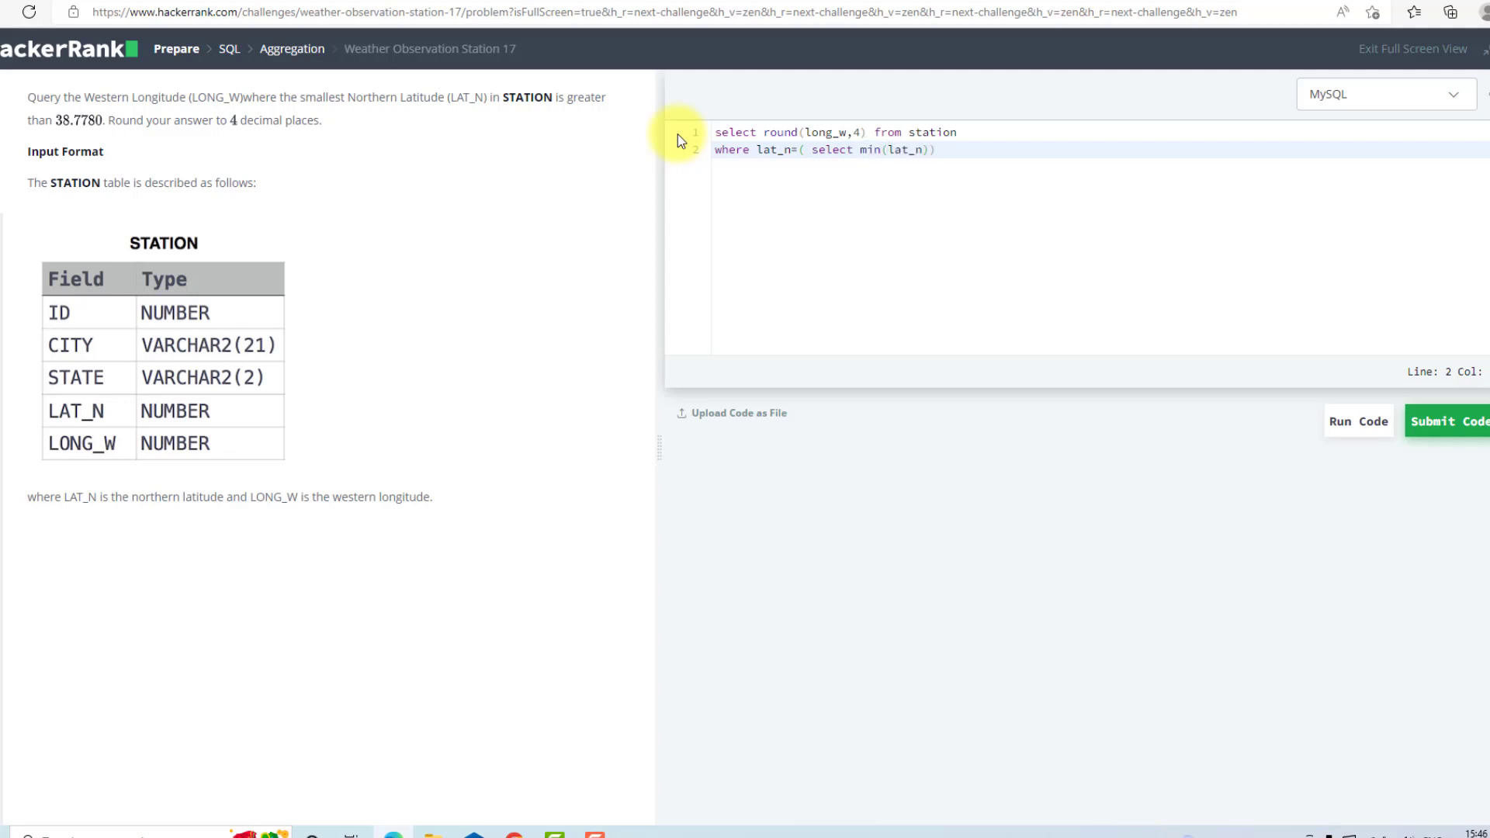
pyautogui.write('from')
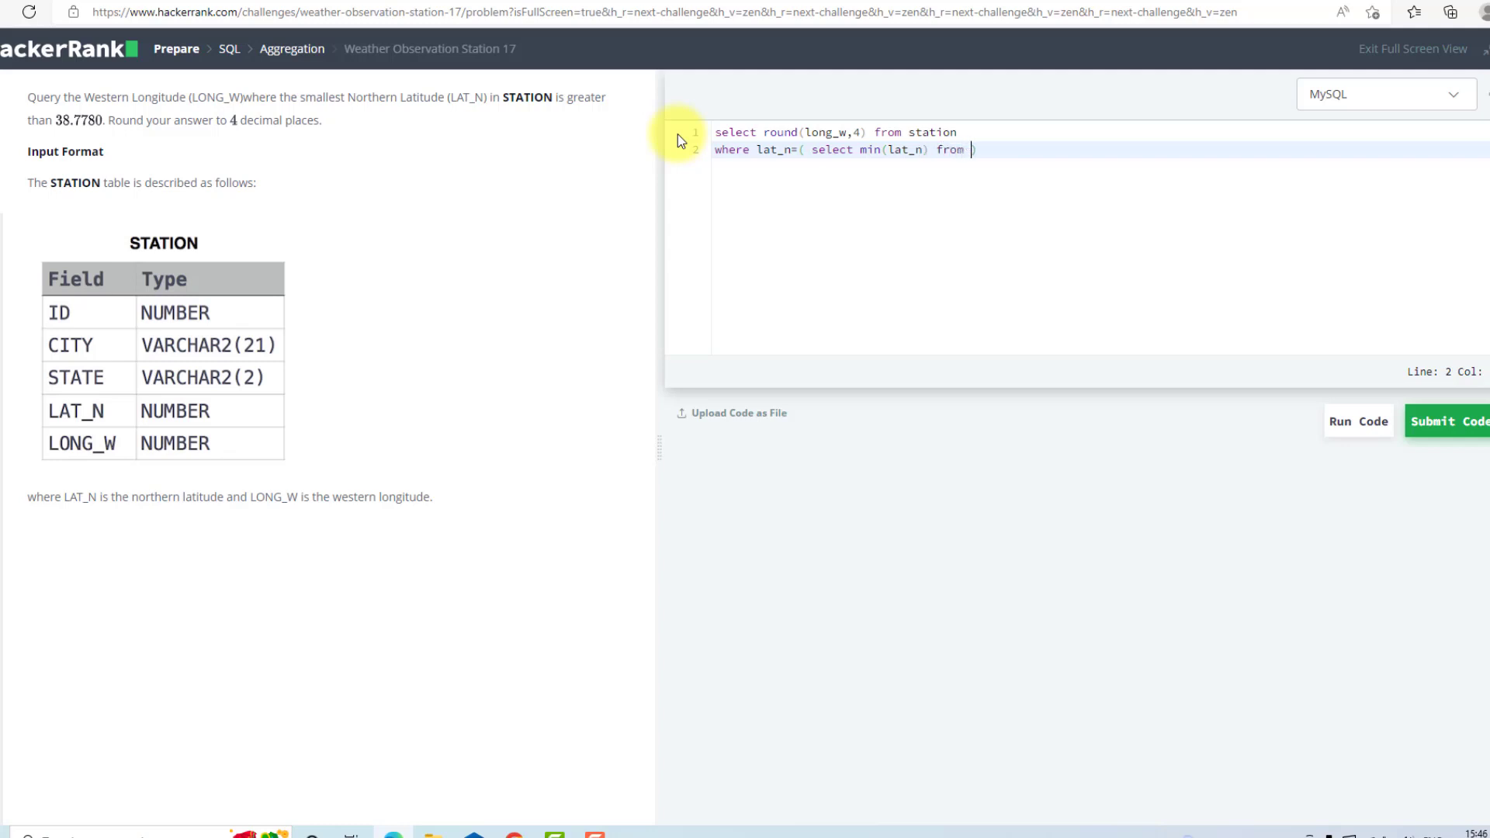
pyautogui.write('station')
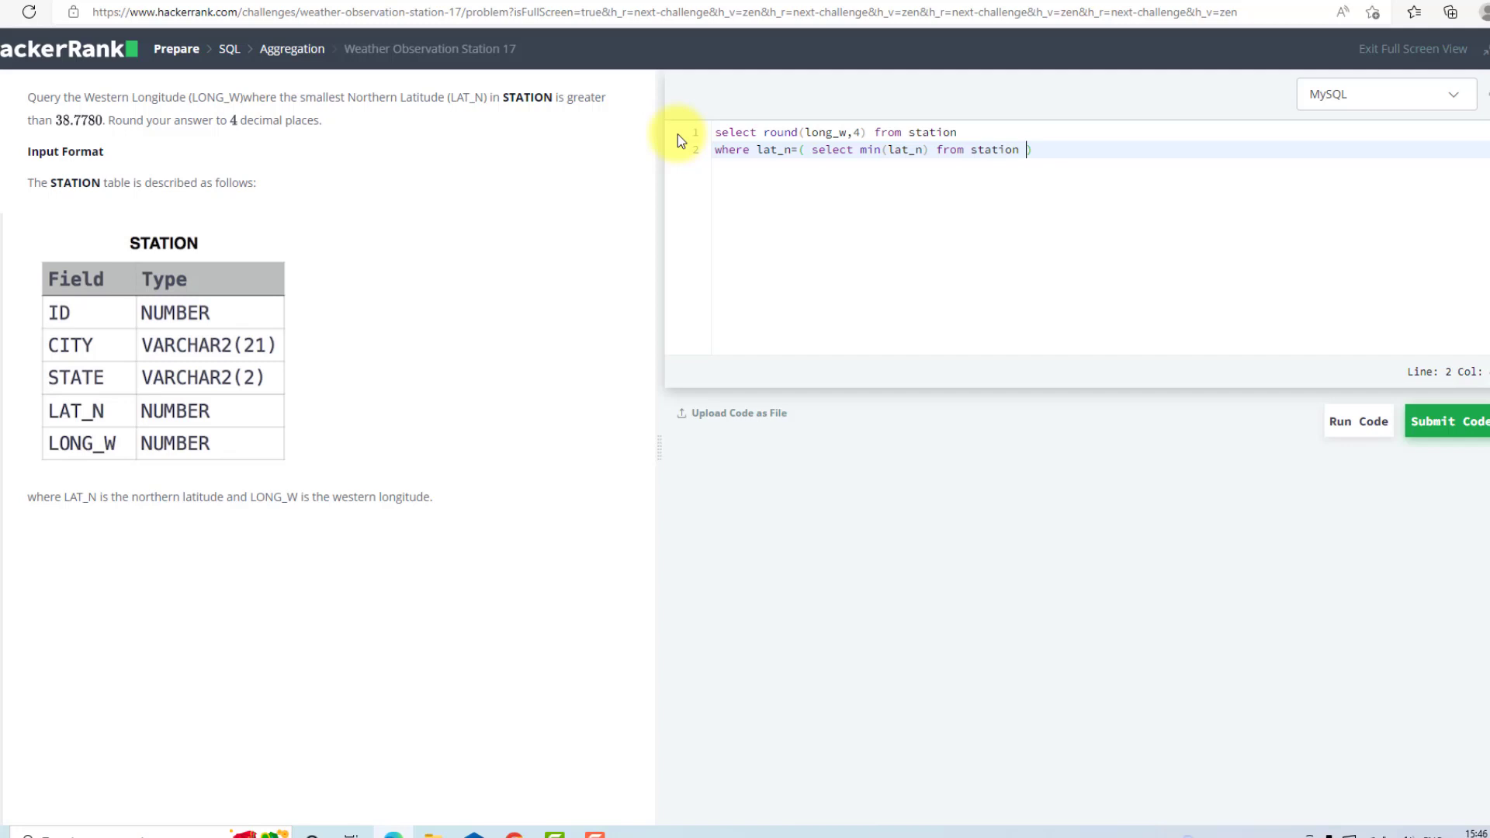
pyautogui.write('where')
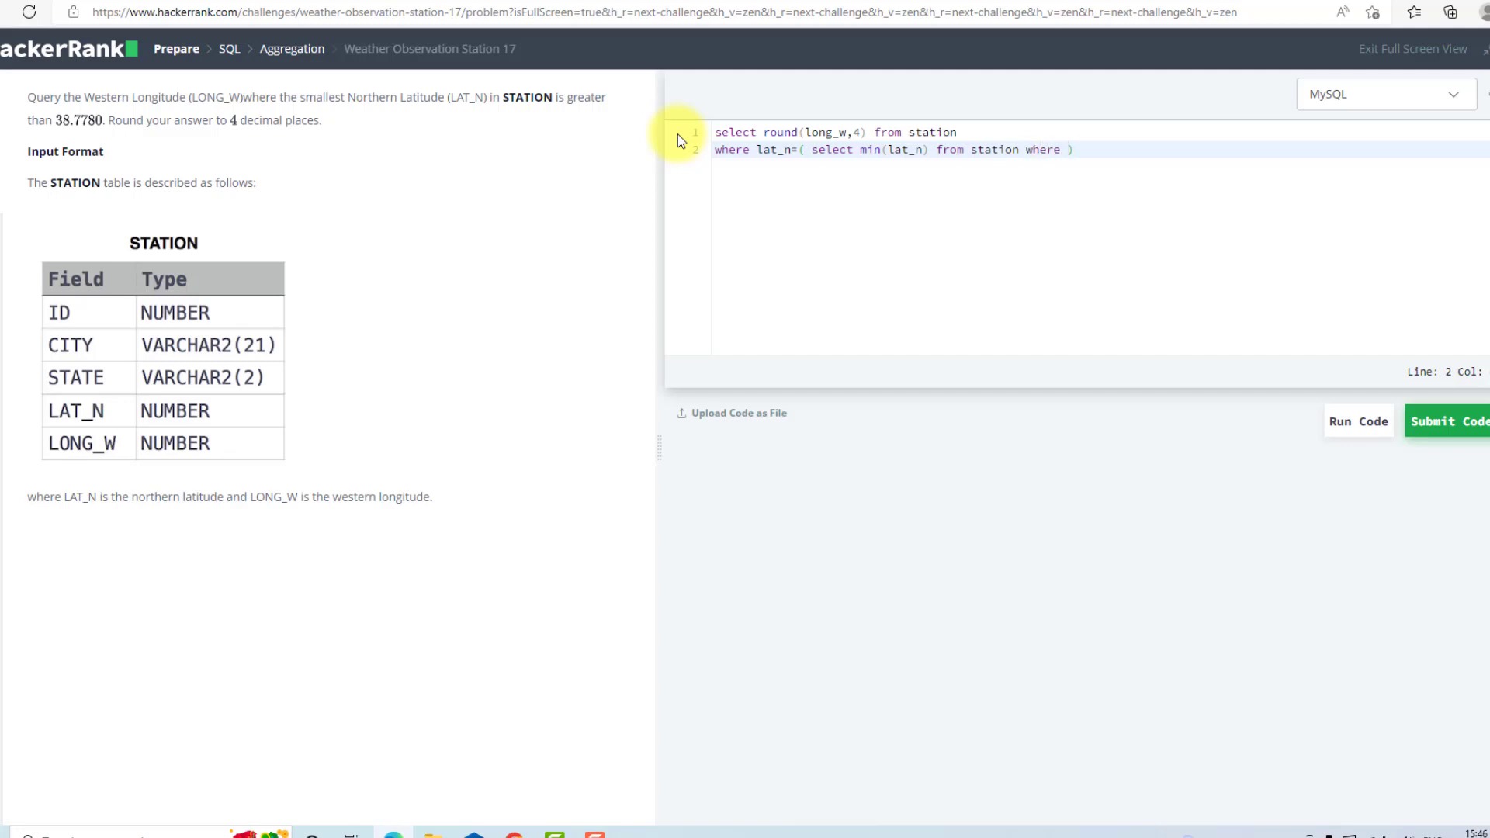
pyautogui.write('l')
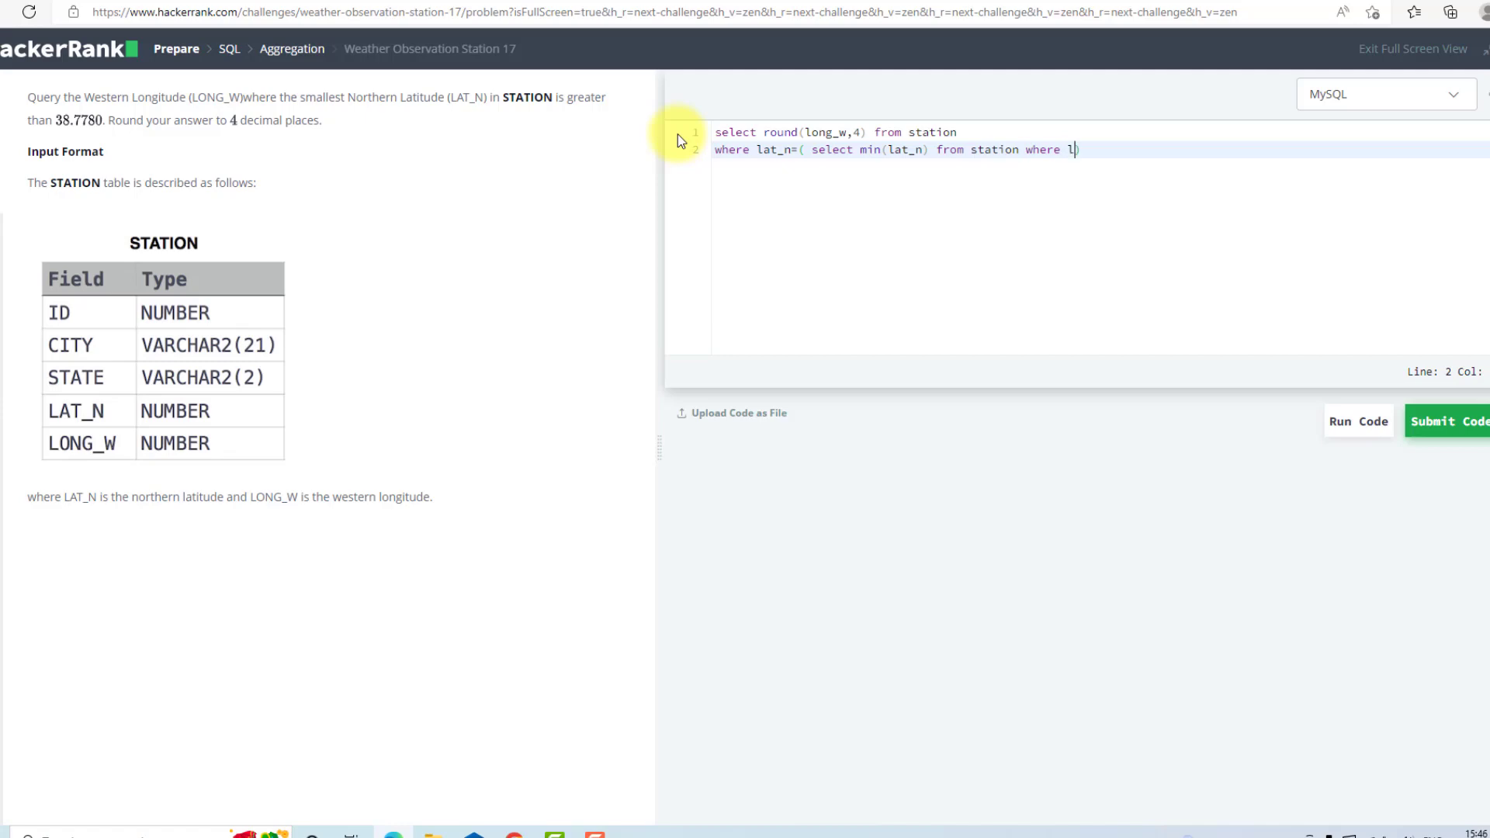
pyautogui.write('at_n')
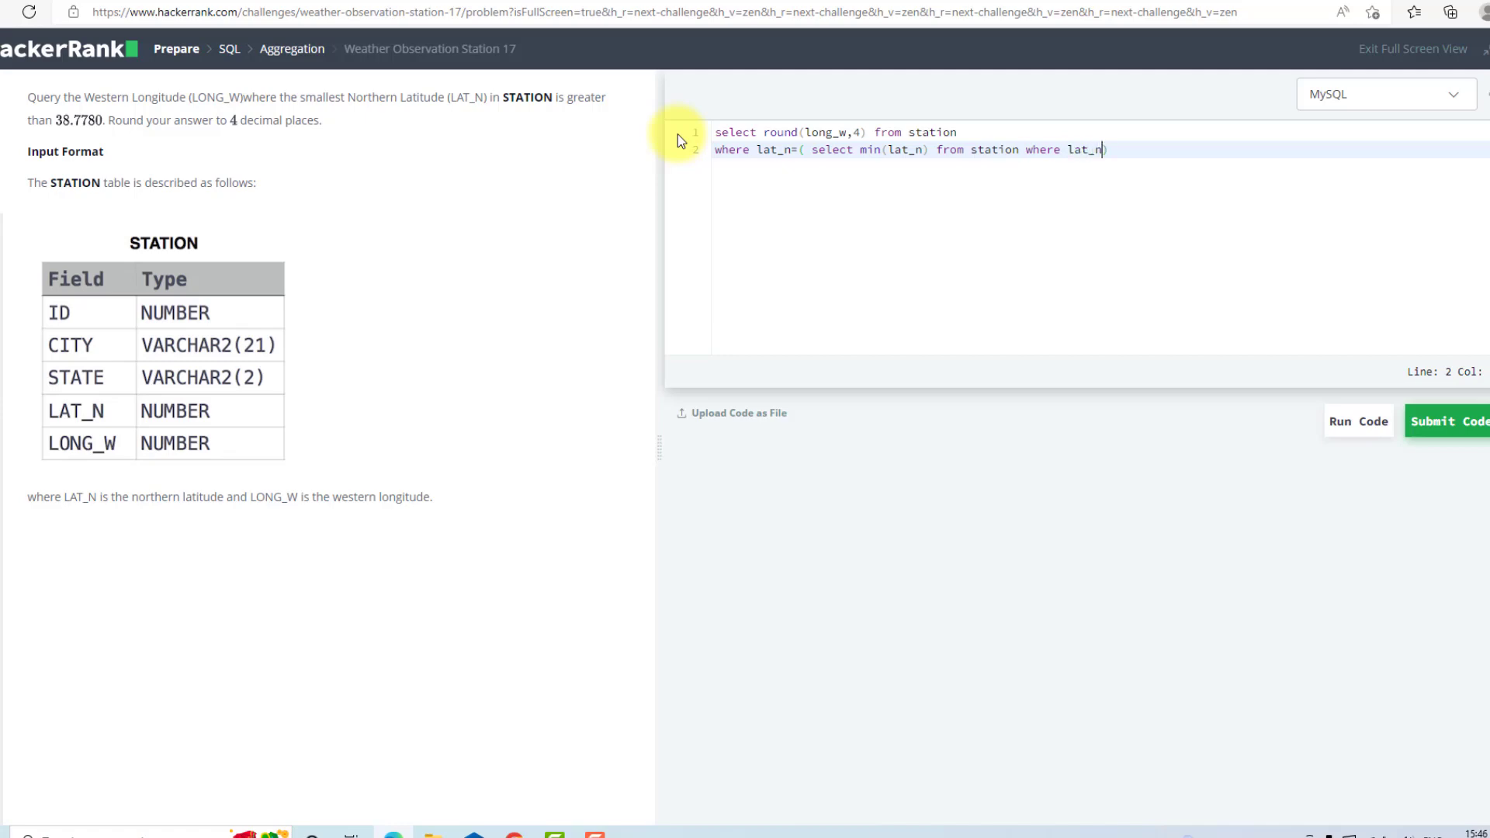
pyautogui.write('>38.')
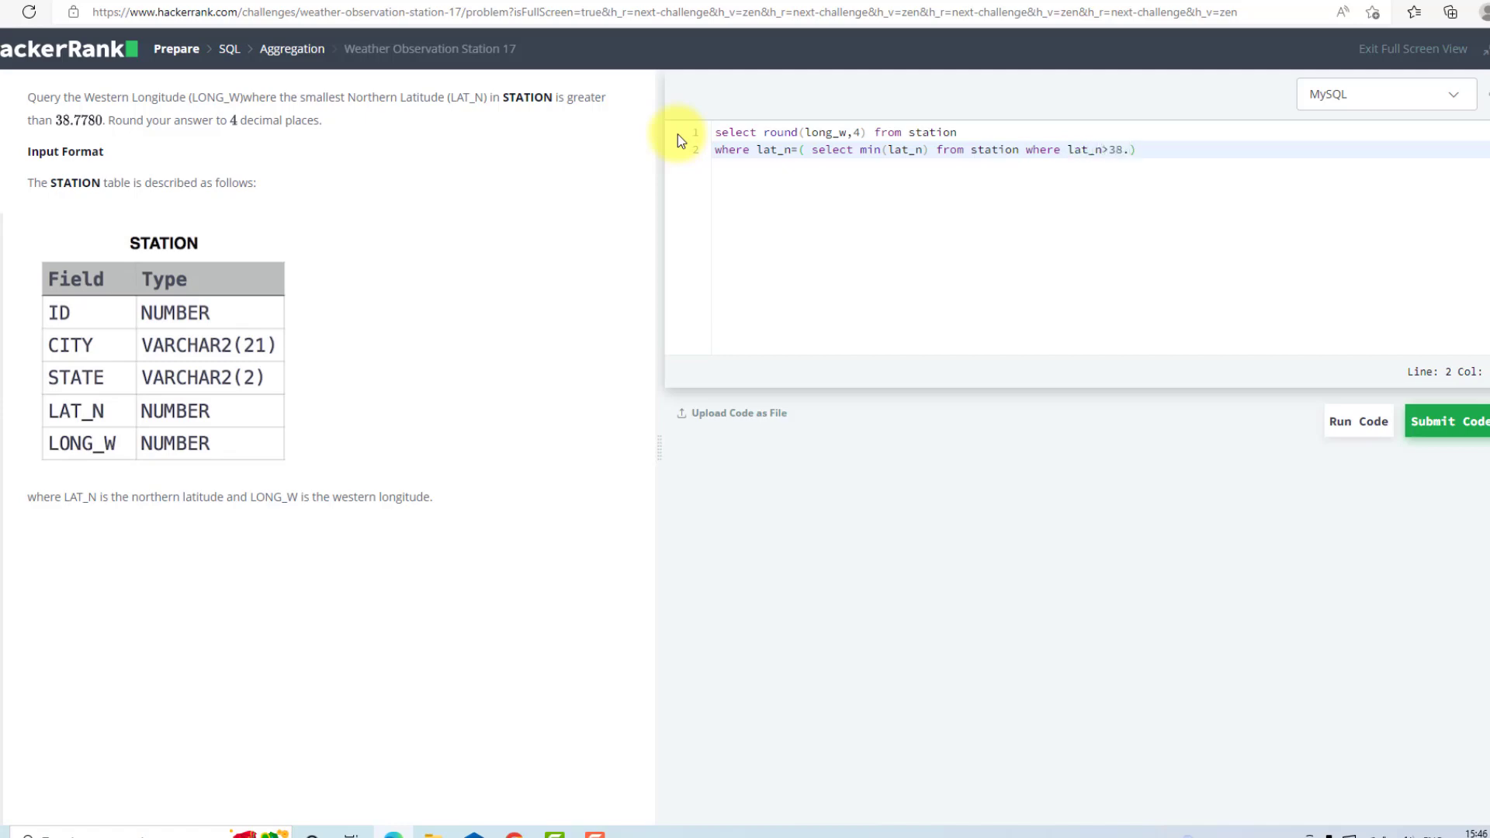
pyautogui.write('7780')
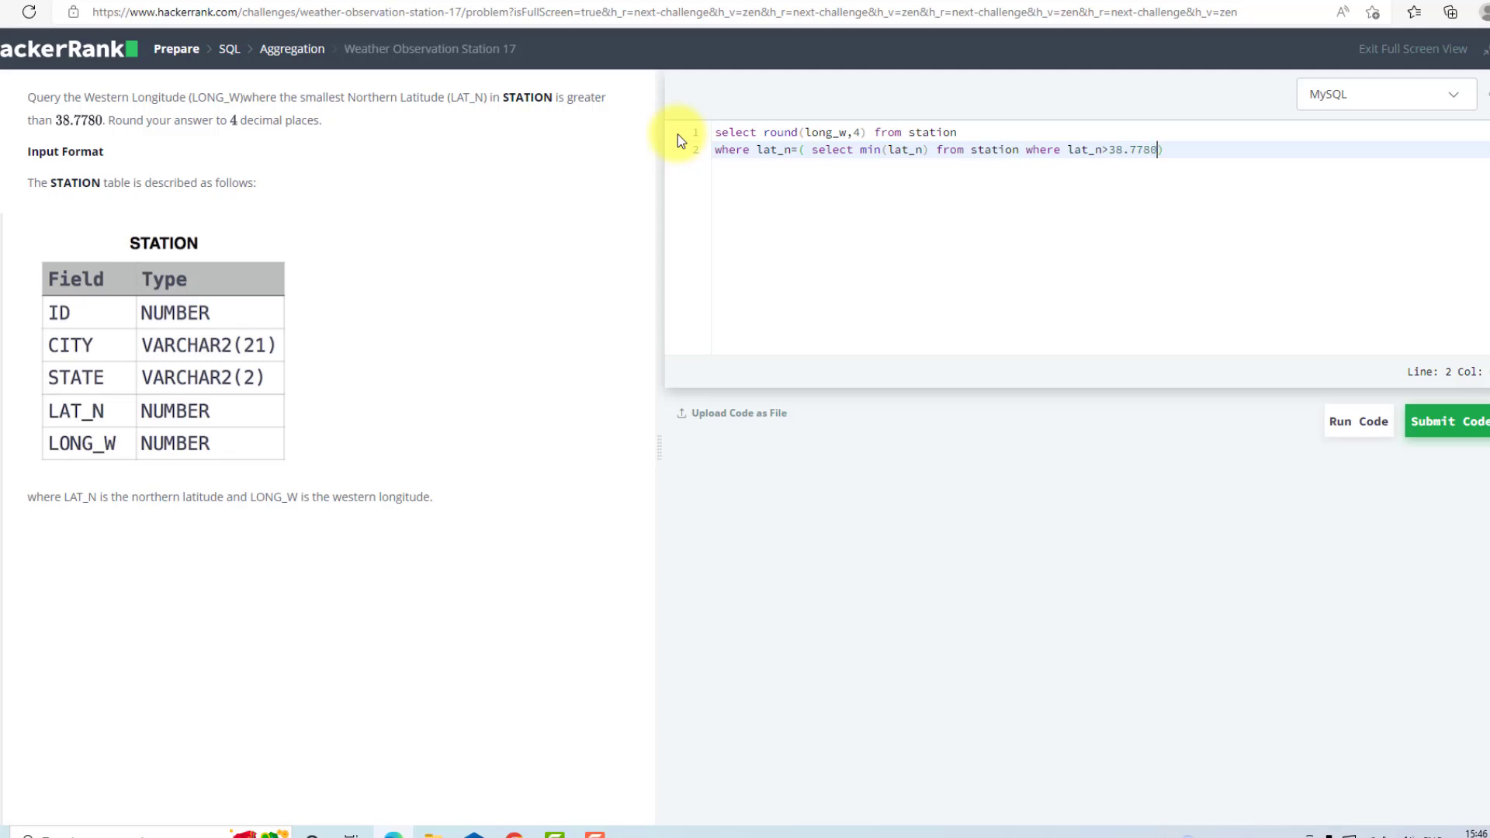
pyautogui.write(');')
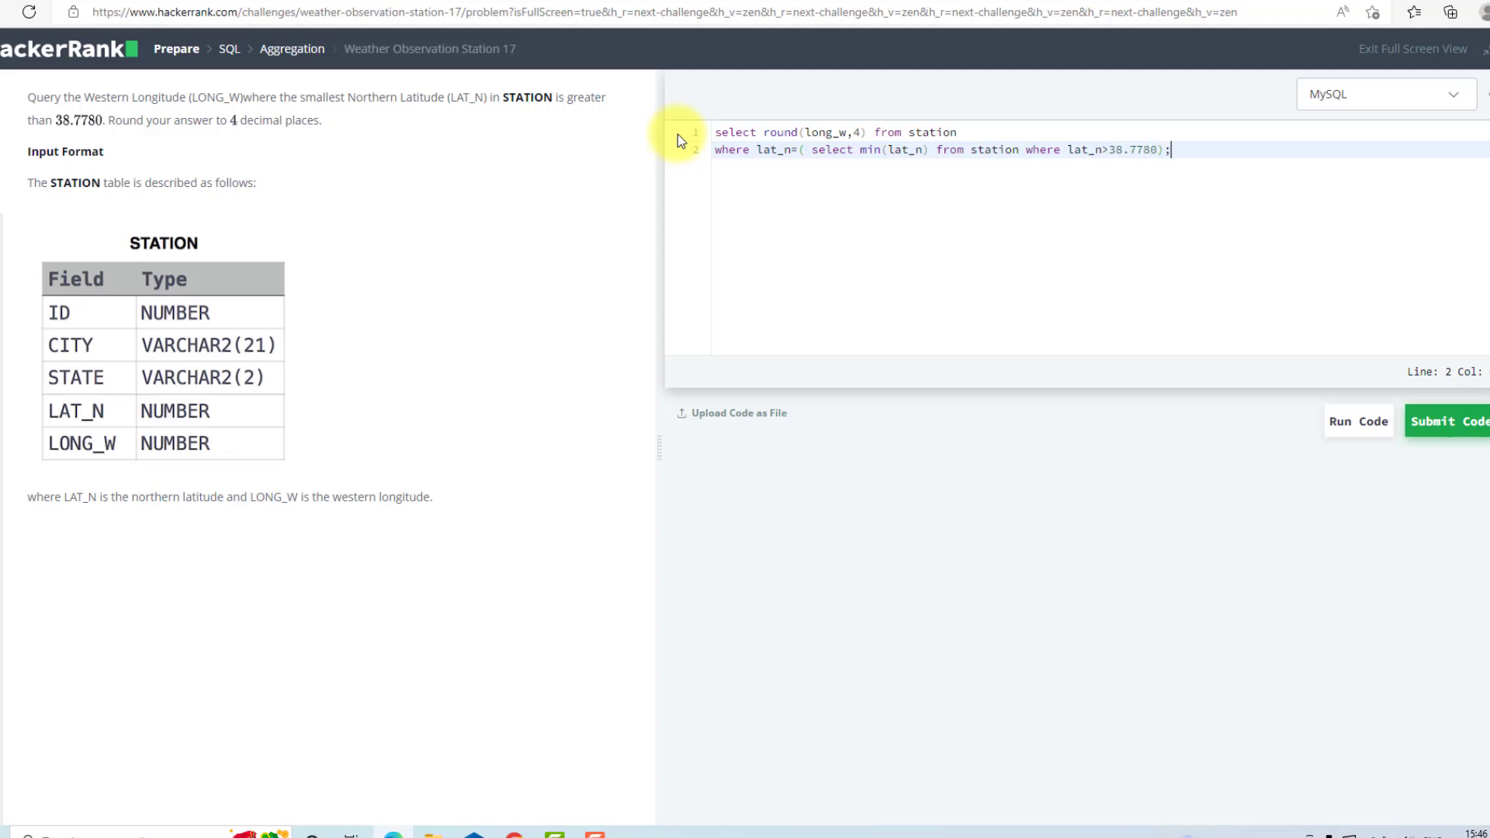
pyautogui.moveTo(1287, 408)
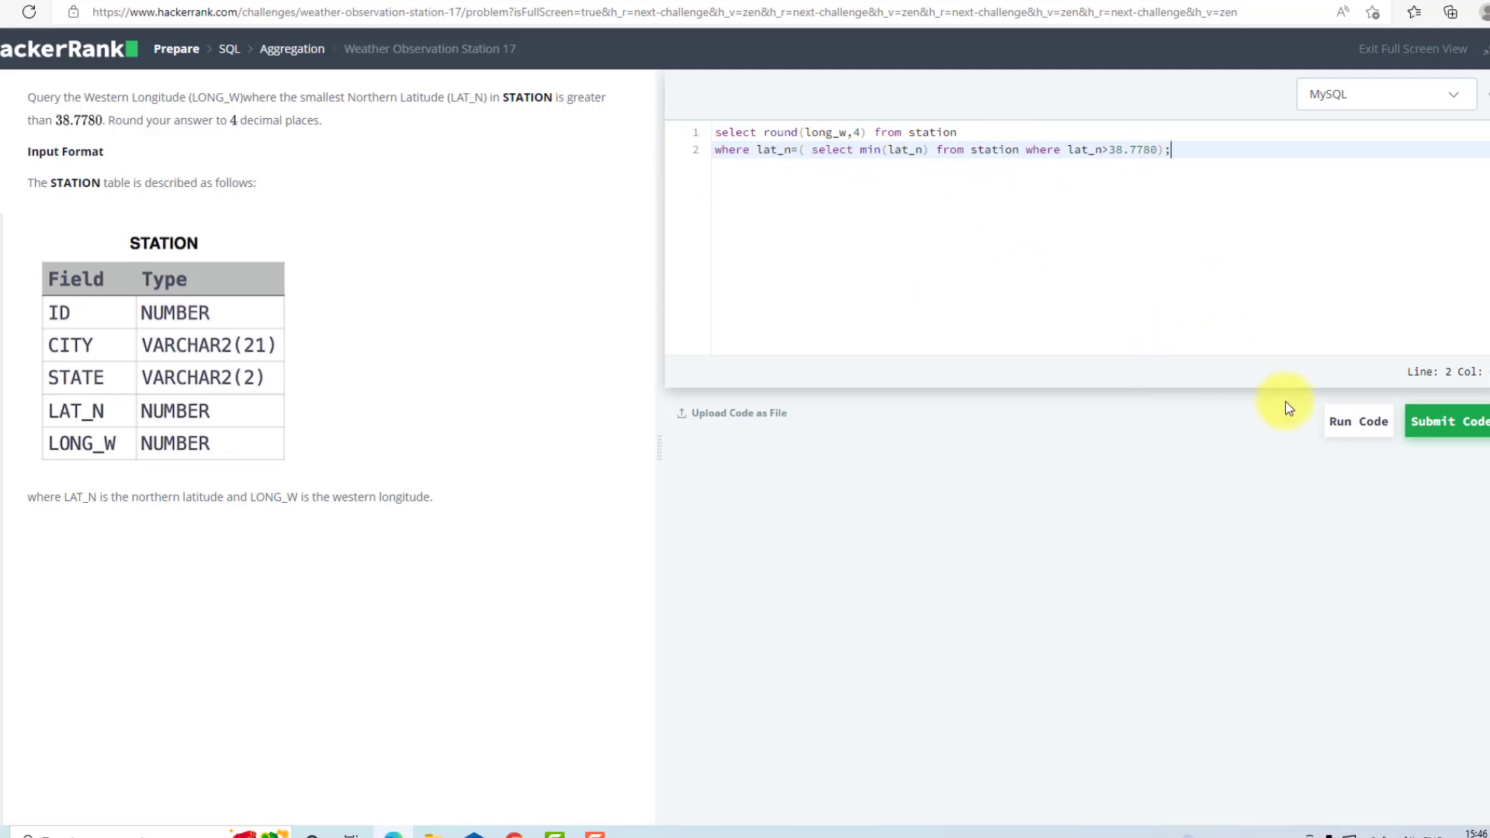
# Step: Run the query against the sample test, producing 70.1378
pyautogui.click(1358, 422)
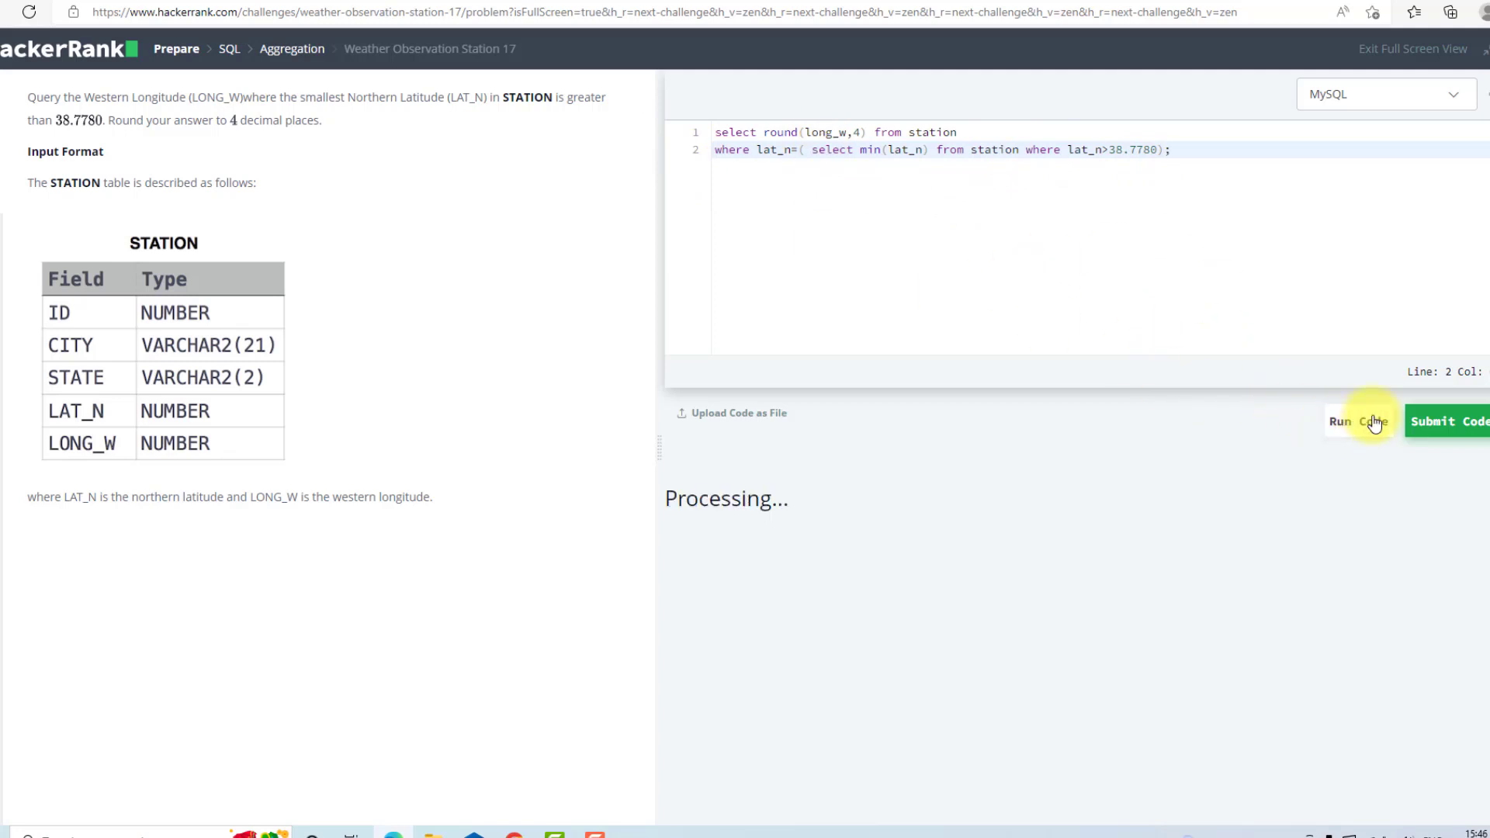
pyautogui.click(1358, 422)
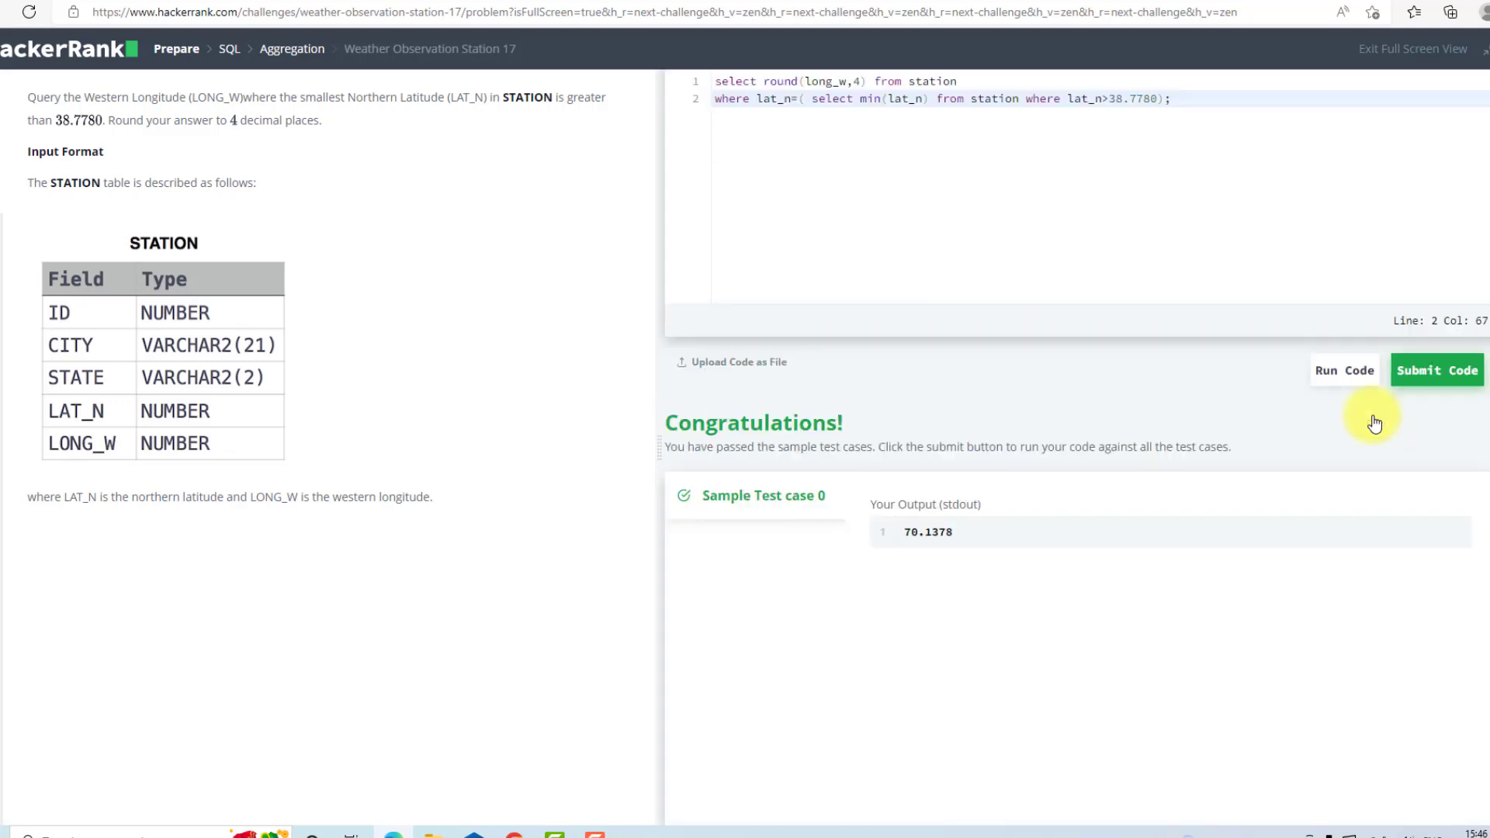
pyautogui.moveTo(951, 403)
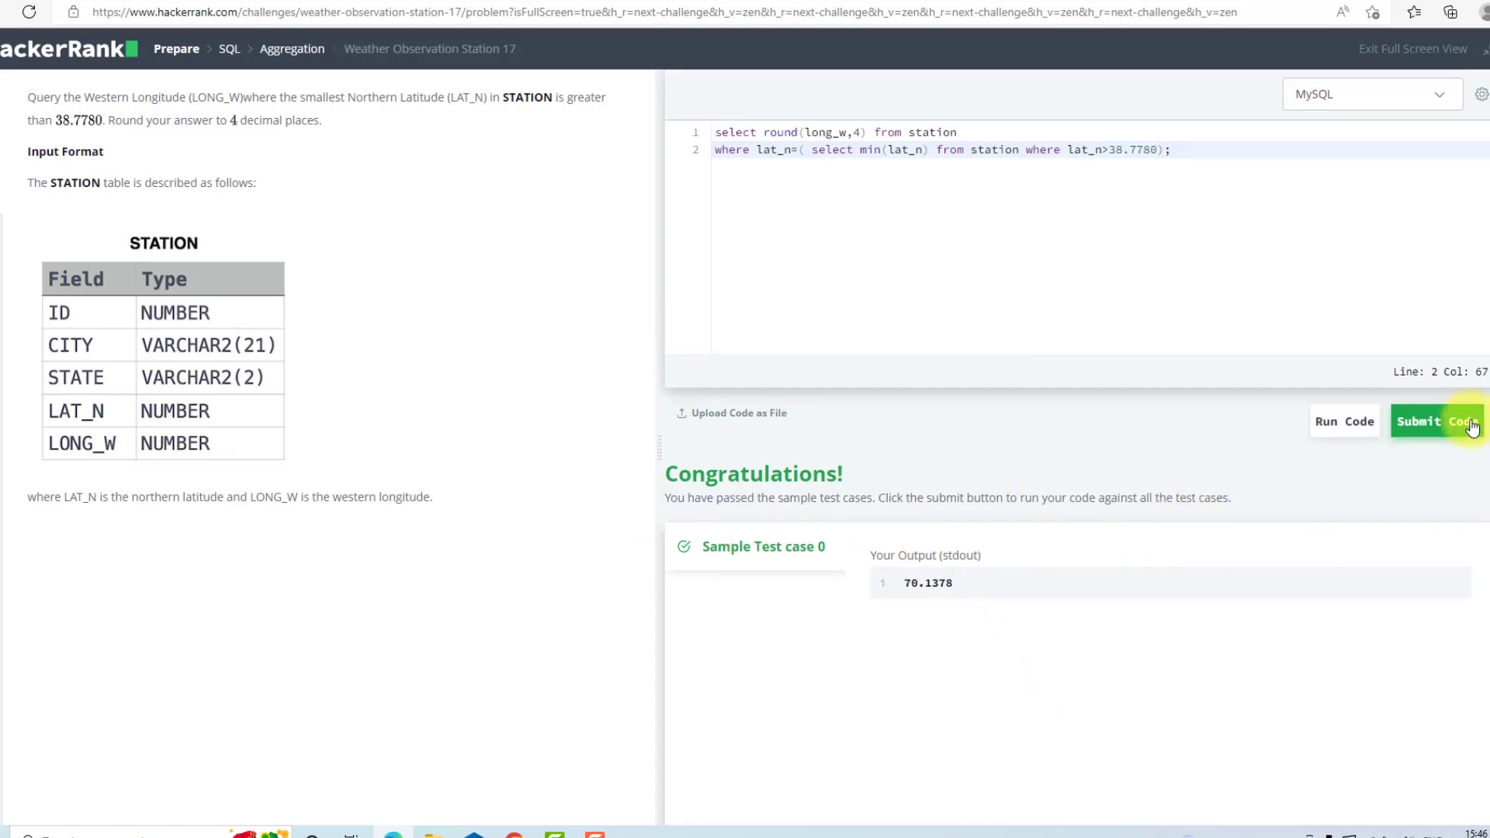
# Step: Submit the query so it passes and the Congratulations banner appears
pyautogui.click(1440, 422)
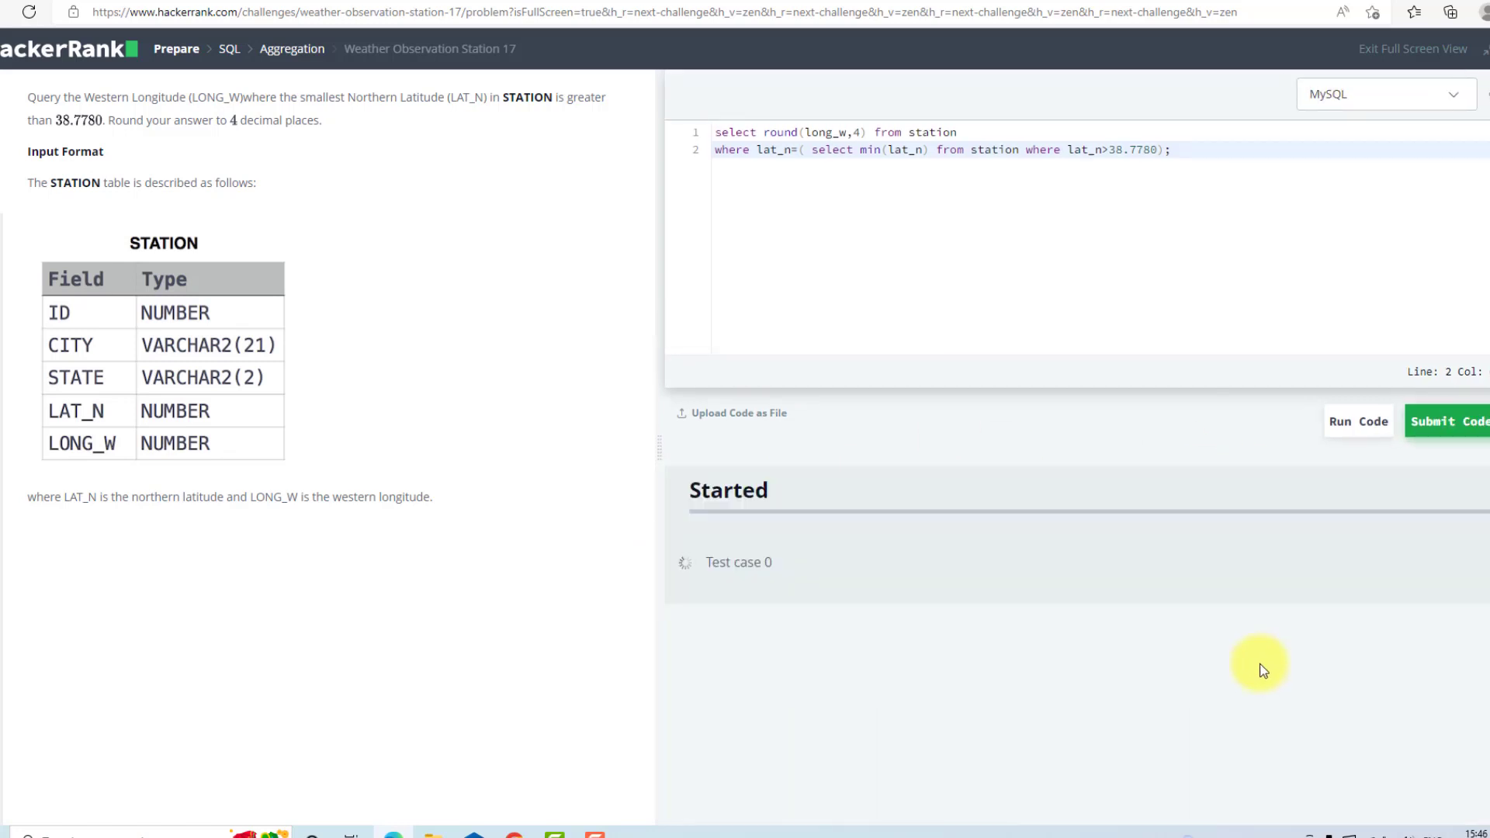
pyautogui.click(1356, 422)
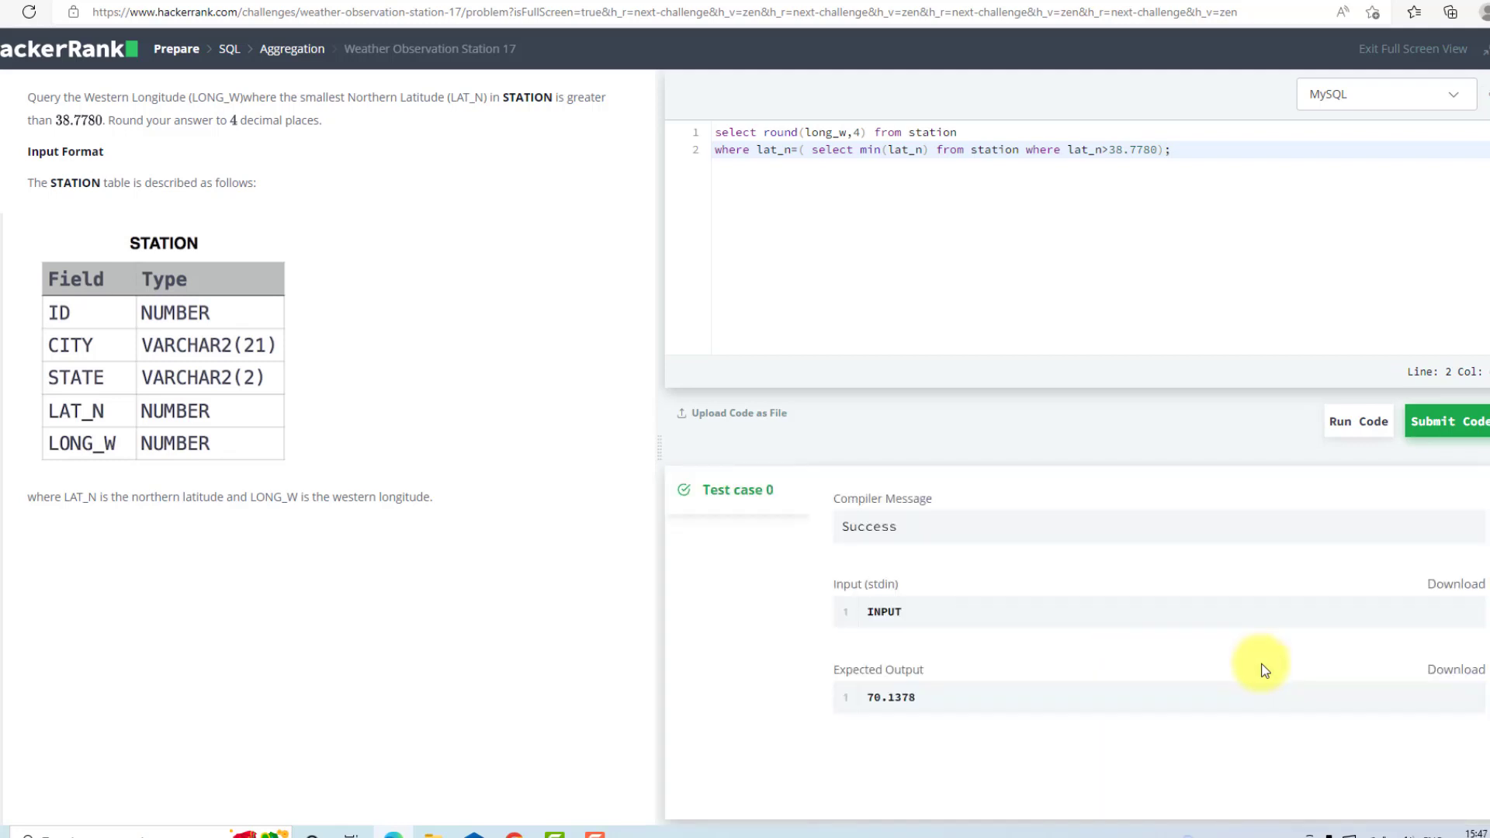
pyautogui.moveTo(1228, 560)
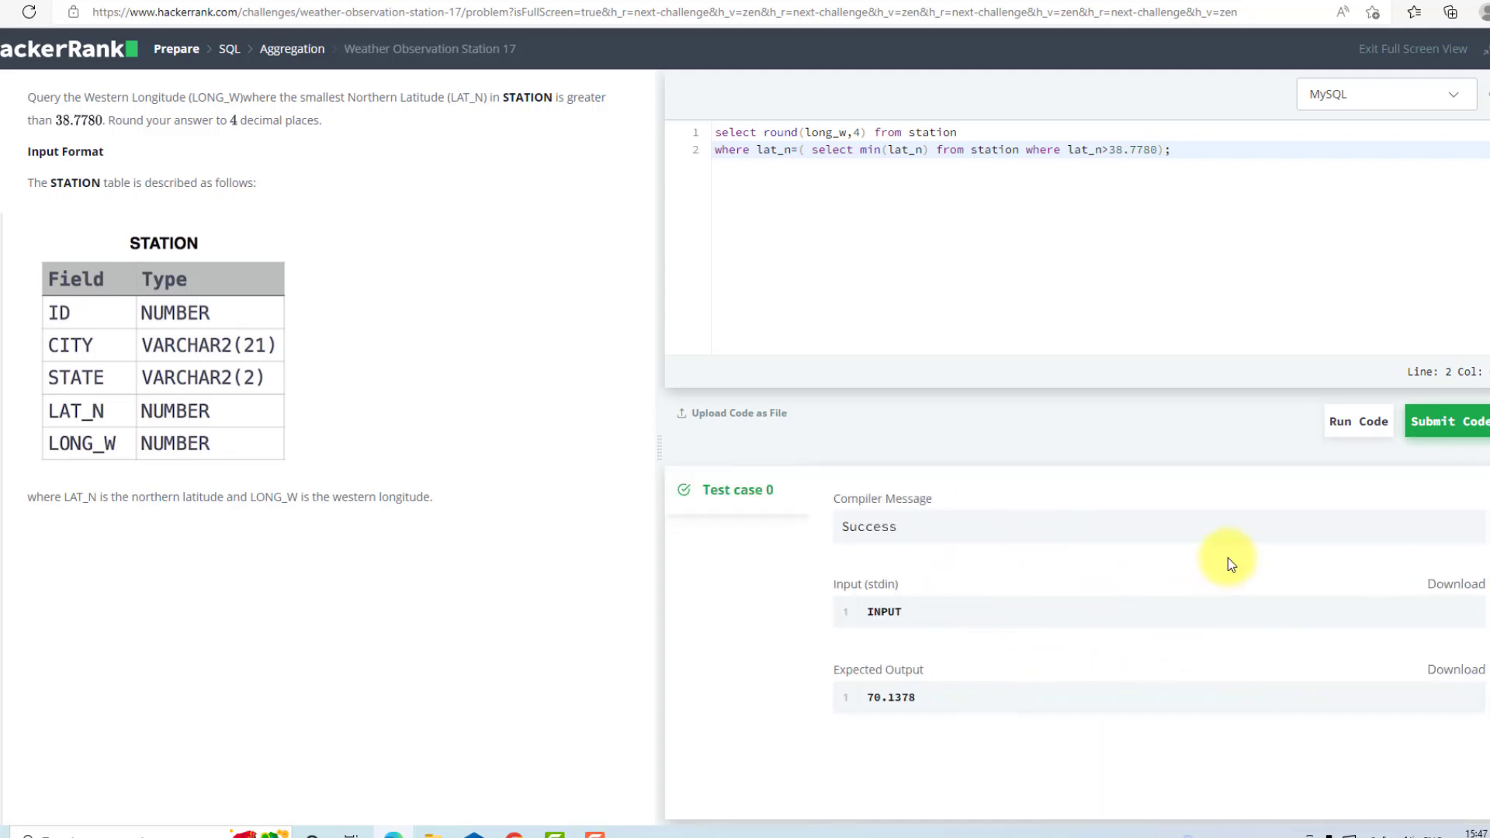
pyautogui.click(1449, 421)
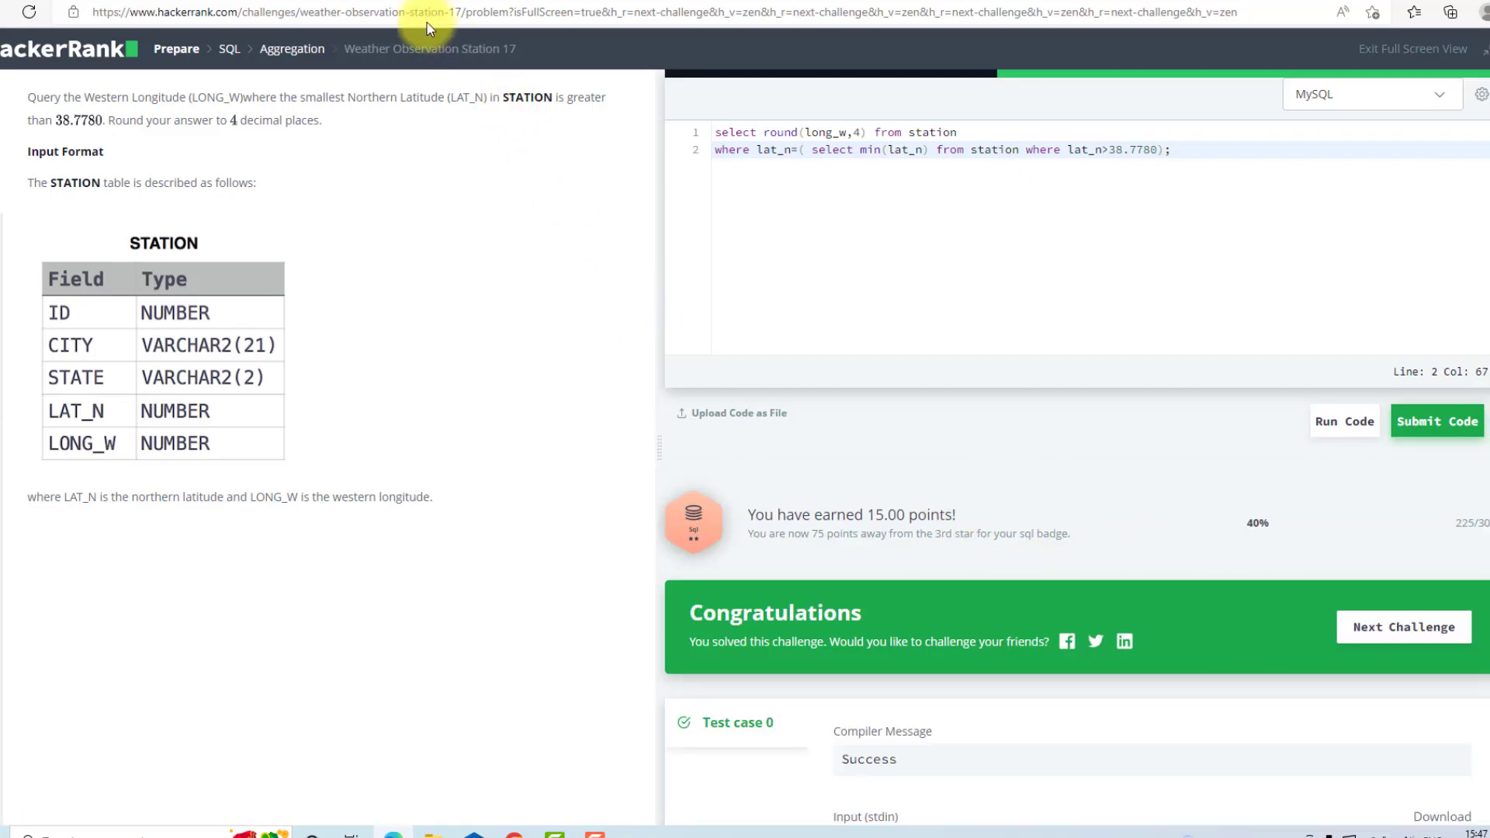